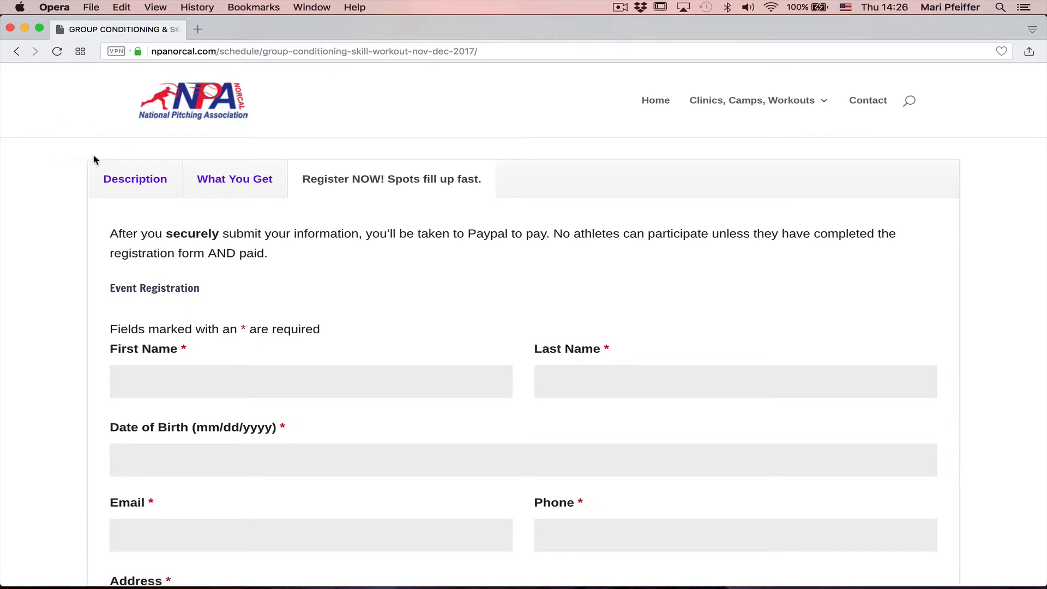
- Begin a PayPal Business account sign-up to reach the product plan comparison, then return to WordPress
scroll(down, 3)
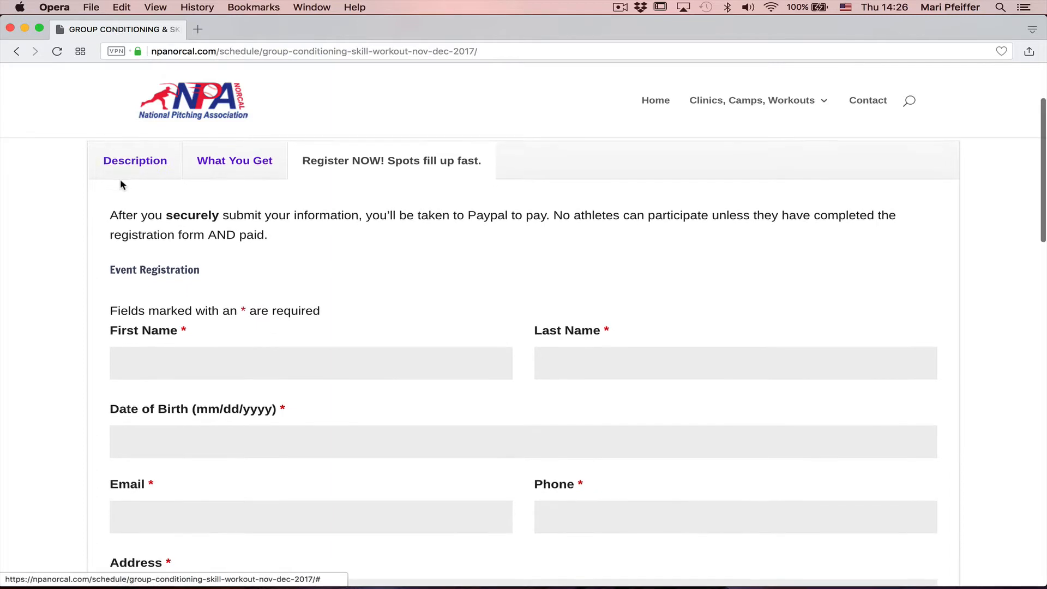
scroll(down, 3)
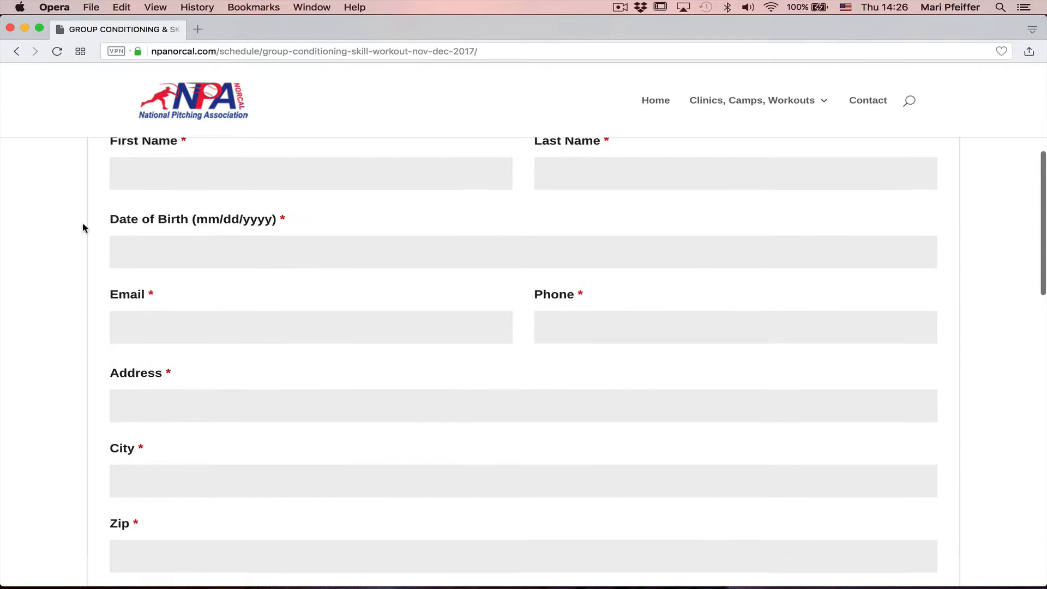
scroll(down, 3)
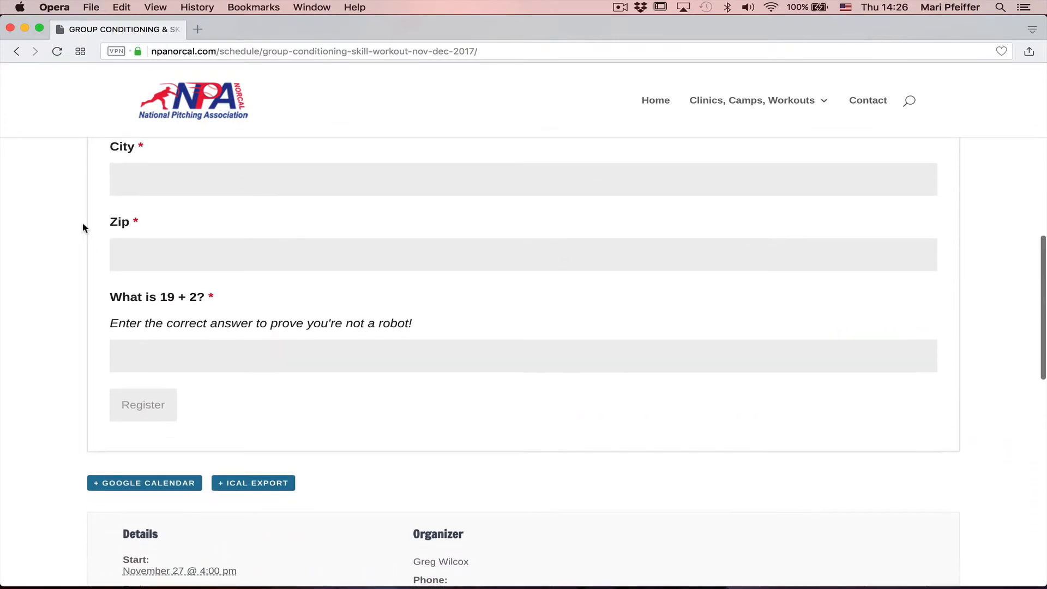
scroll(up, 3)
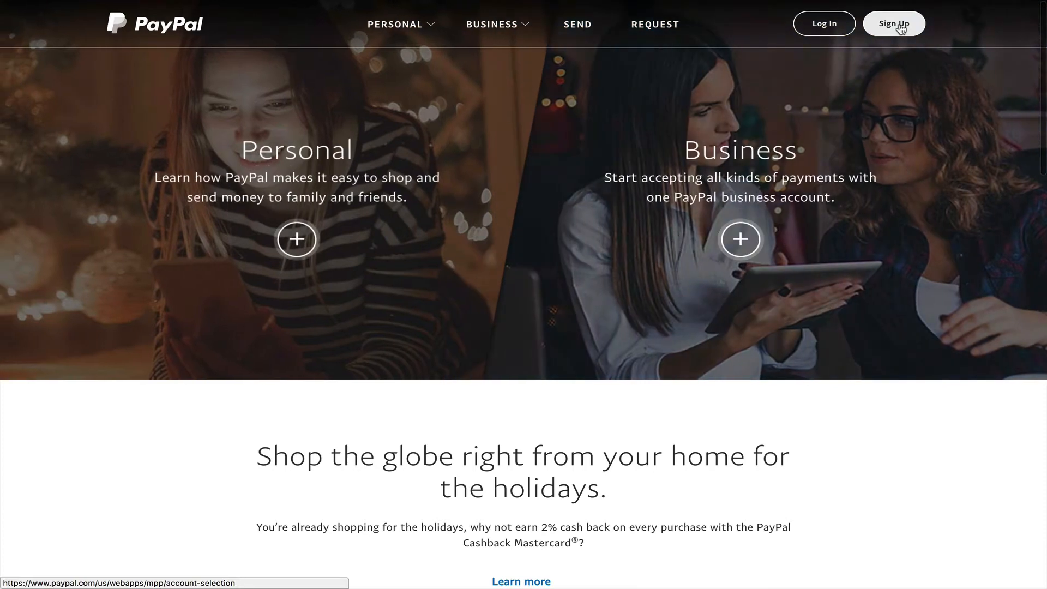
click(894, 23)
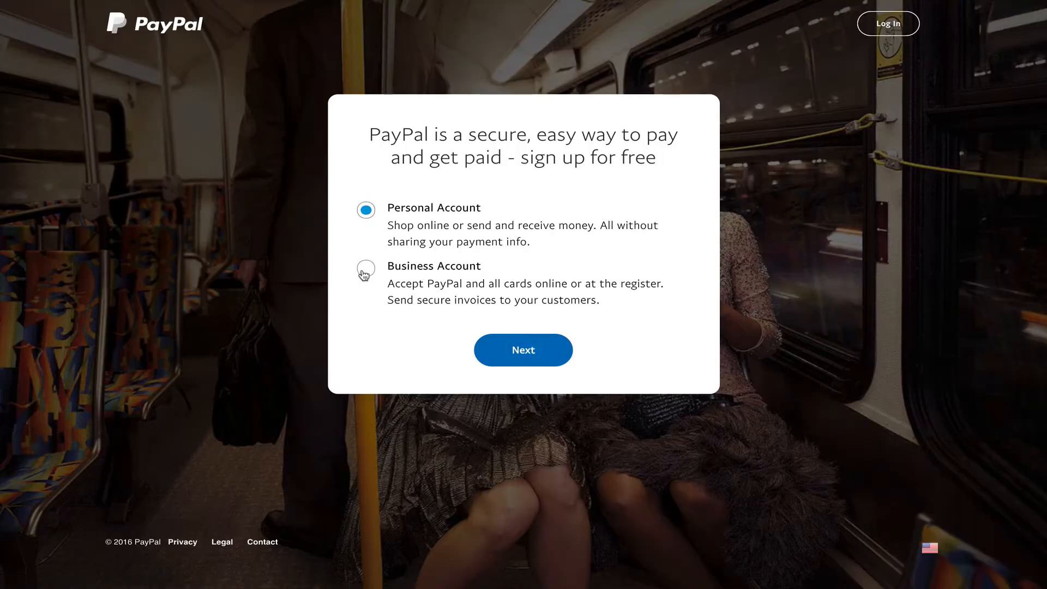
click(365, 269)
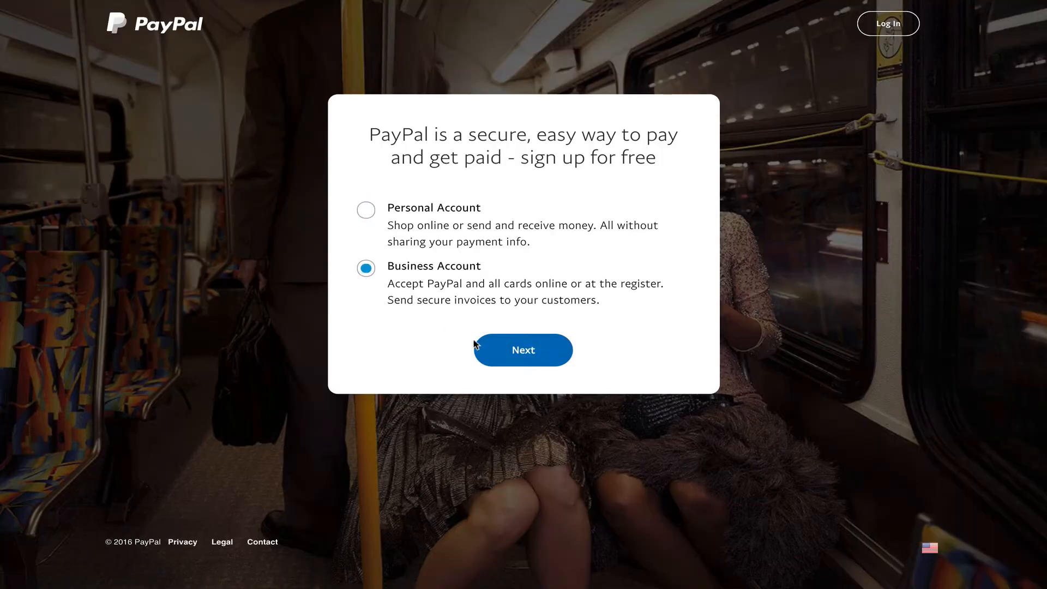
click(523, 349)
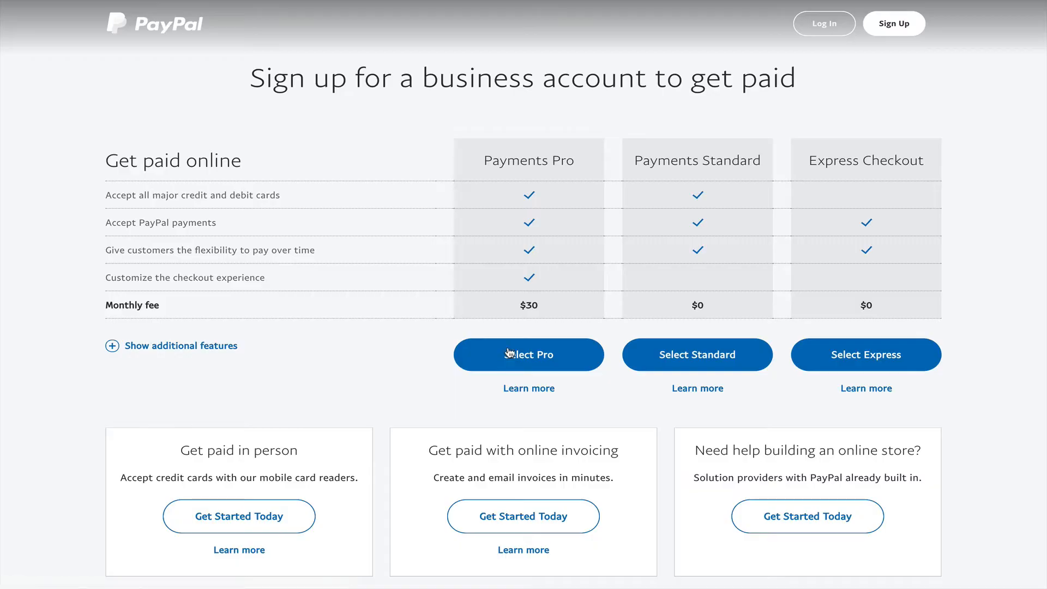
mouse_move(695, 286)
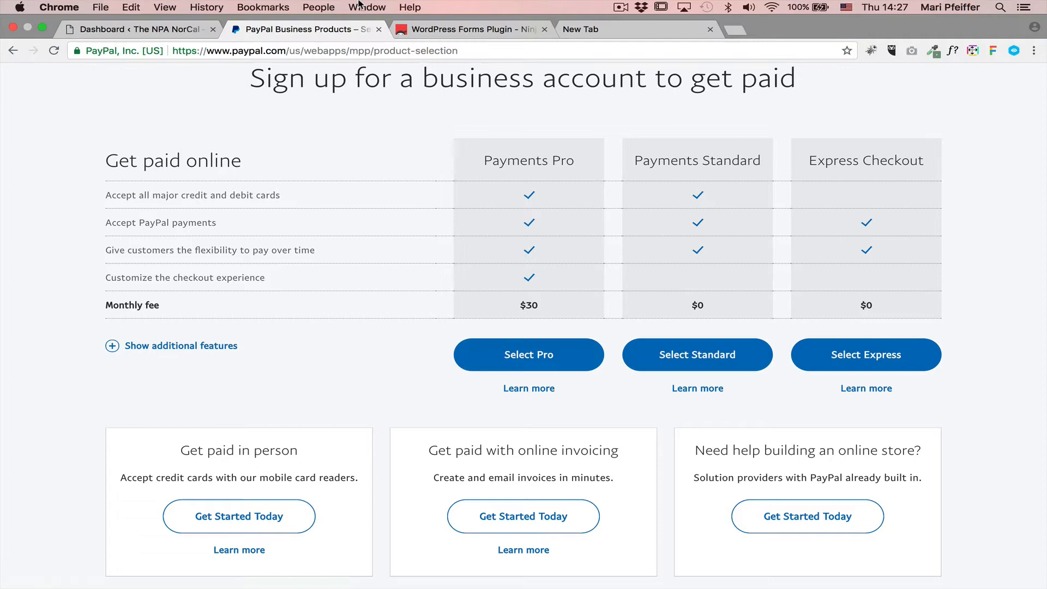
click(469, 29)
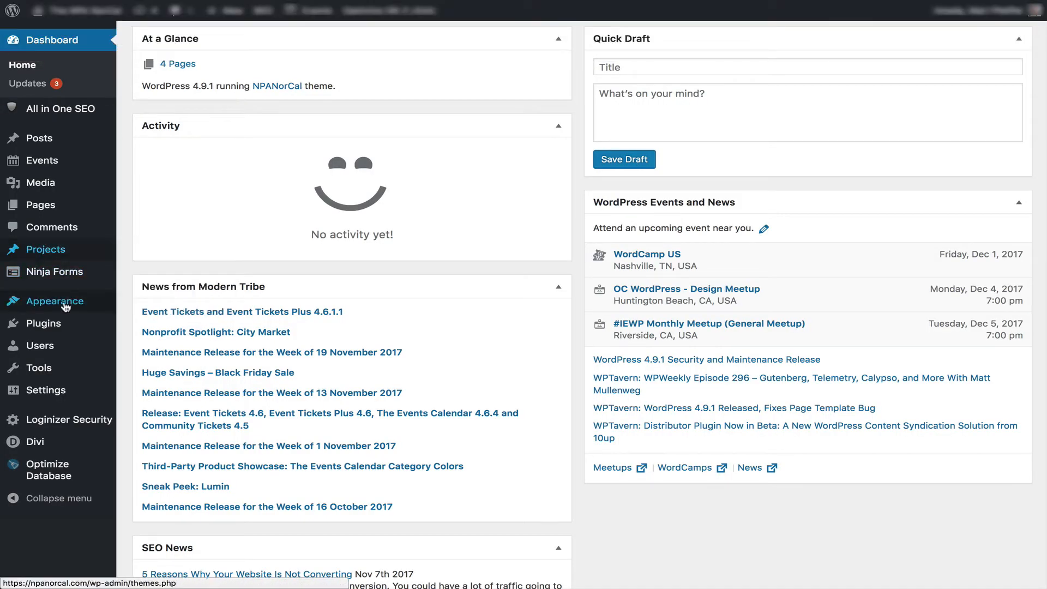
mouse_move(44, 323)
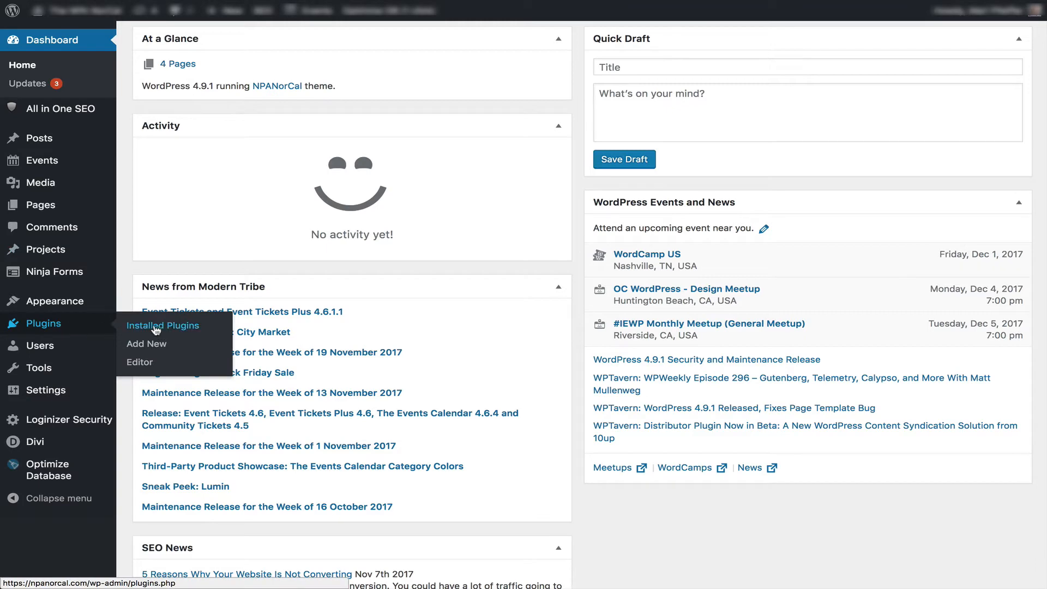
- Review installed plugins, reach the Add Plugins search, then switch to the Ninja Forms site
click(162, 325)
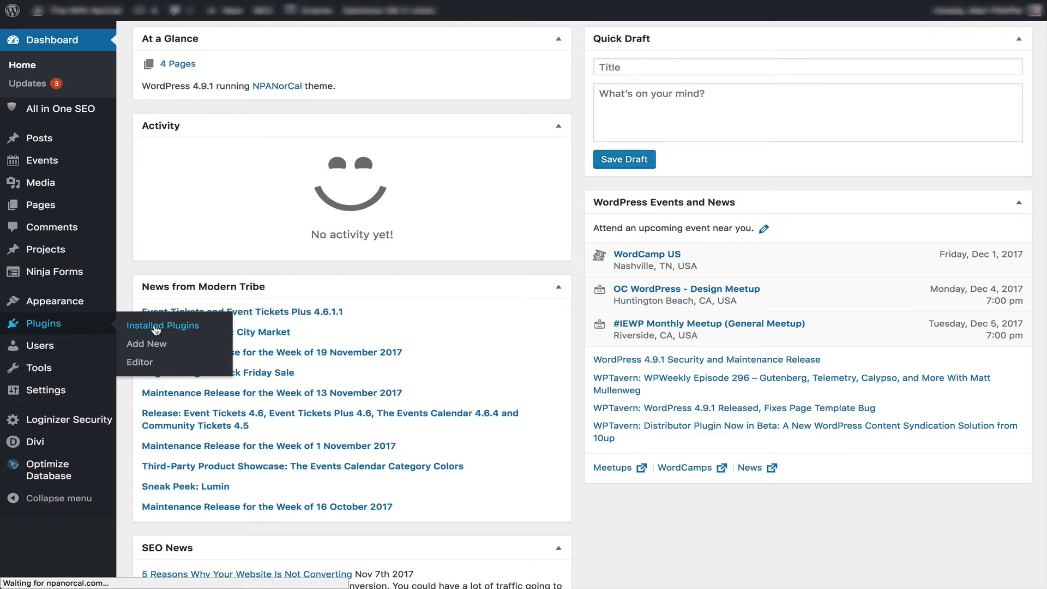
click(162, 325)
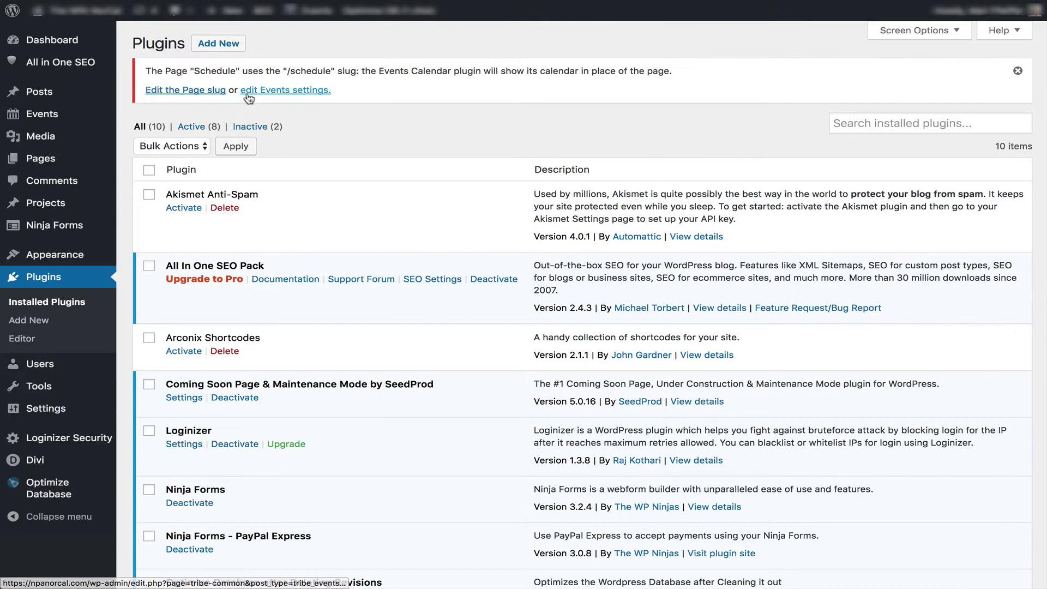
click(218, 42)
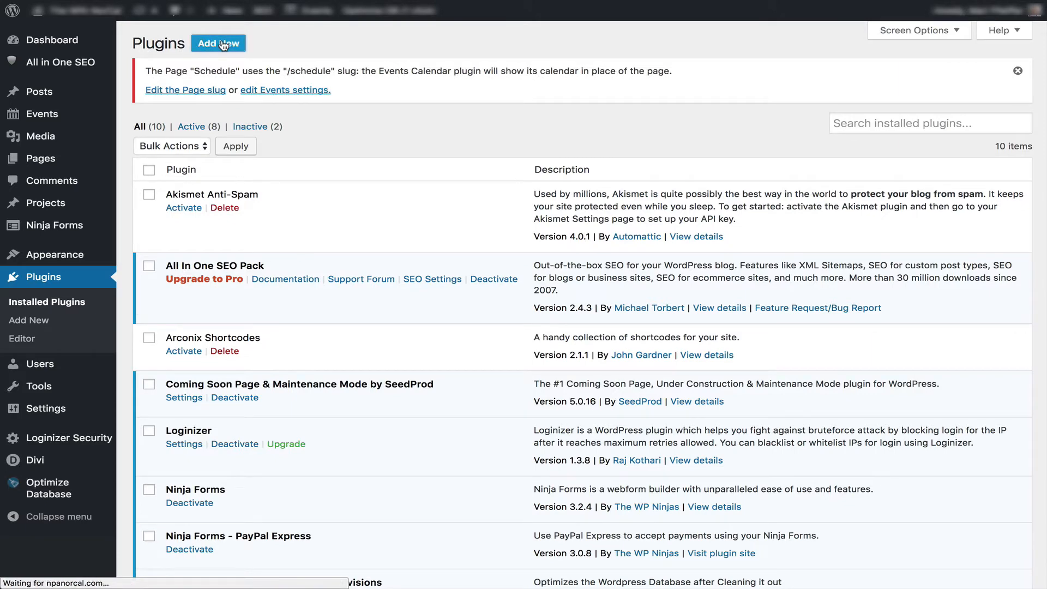
click(217, 44)
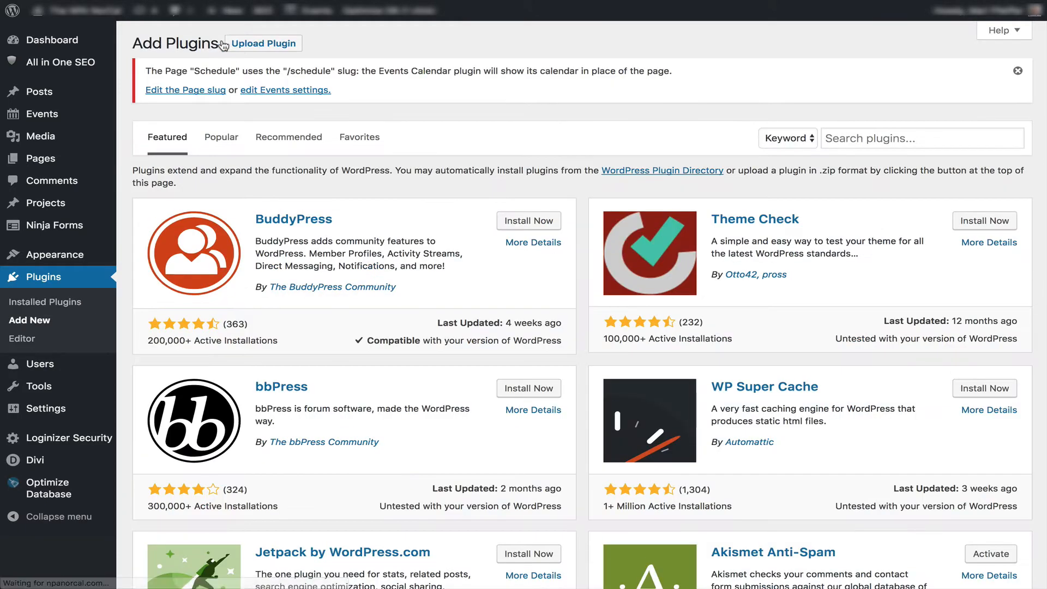
click(922, 138)
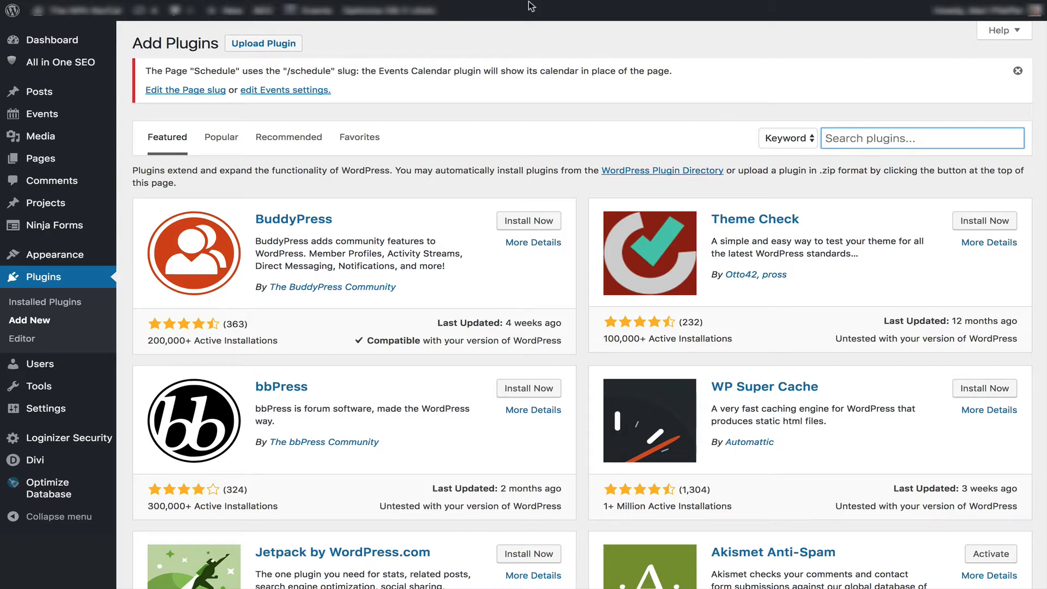
click(468, 28)
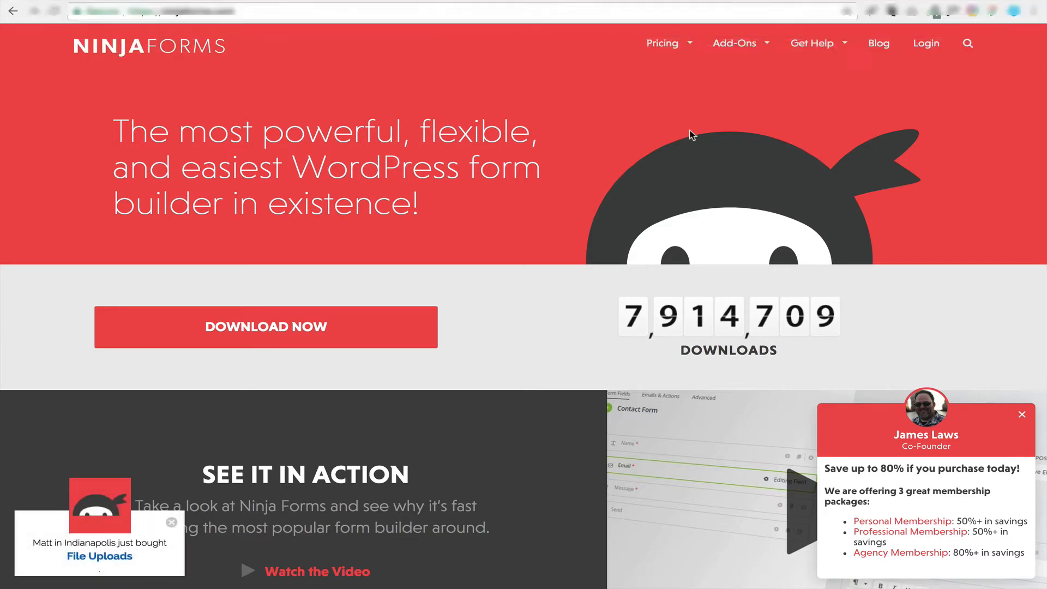
- Browse the Ninja Forms add-ons and pick the PayPal Express Single Site $49.00 license
click(733, 43)
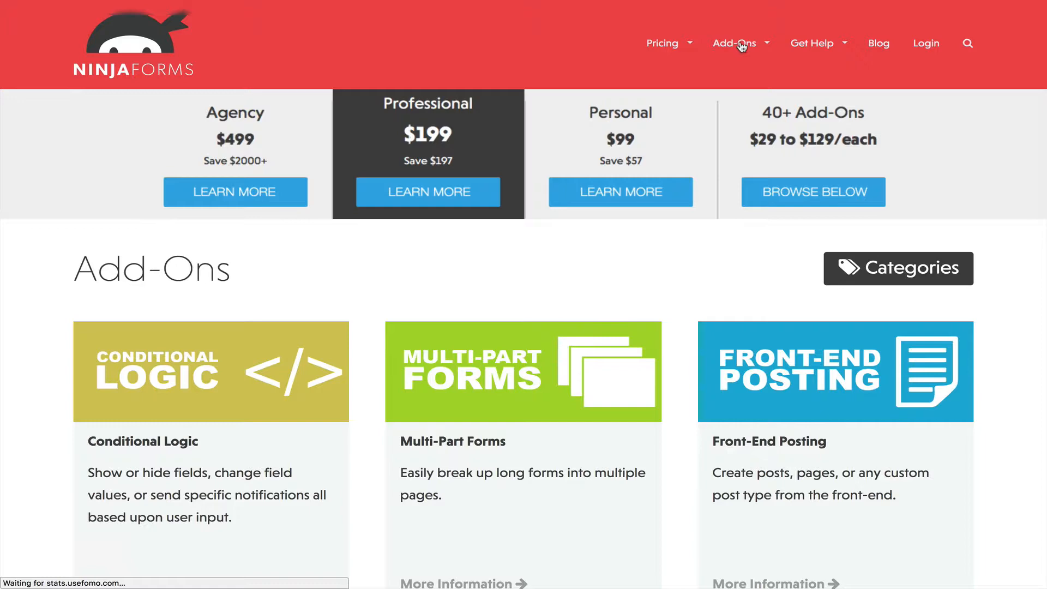
scroll(down, 3)
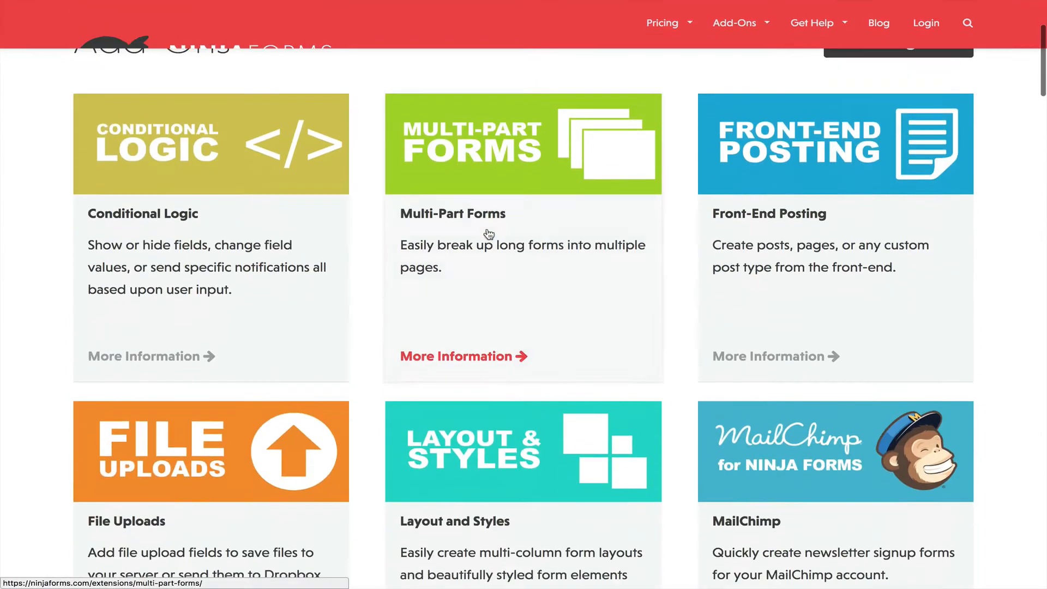
scroll(down, 3)
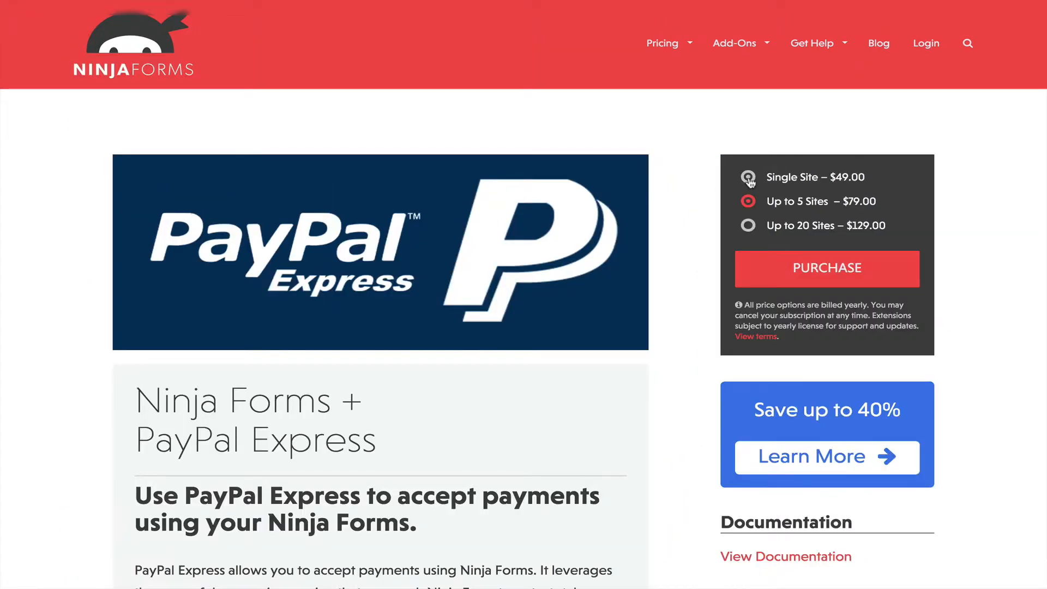
click(749, 177)
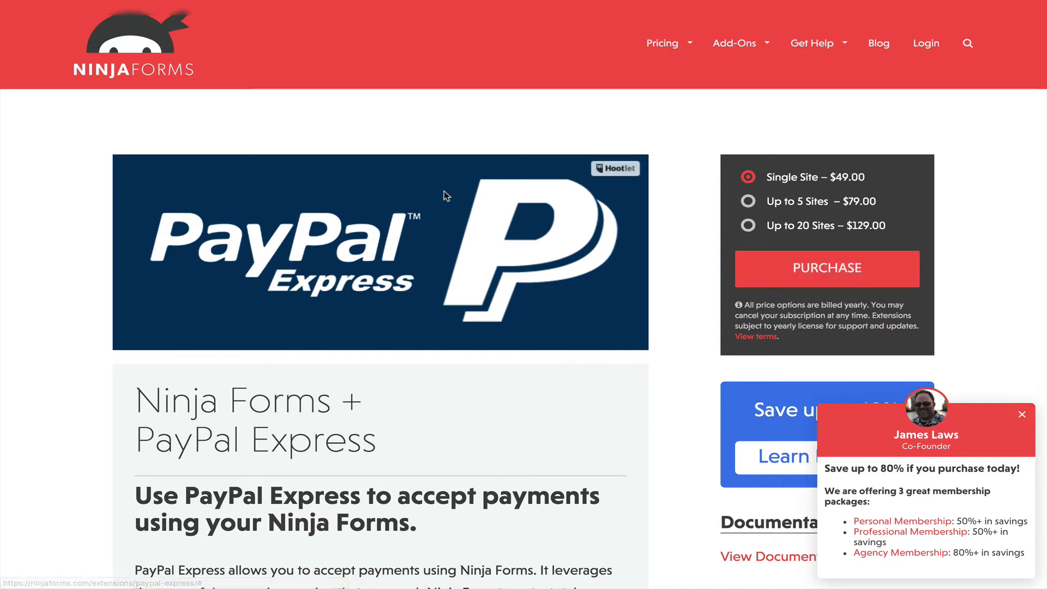
mouse_move(335, 161)
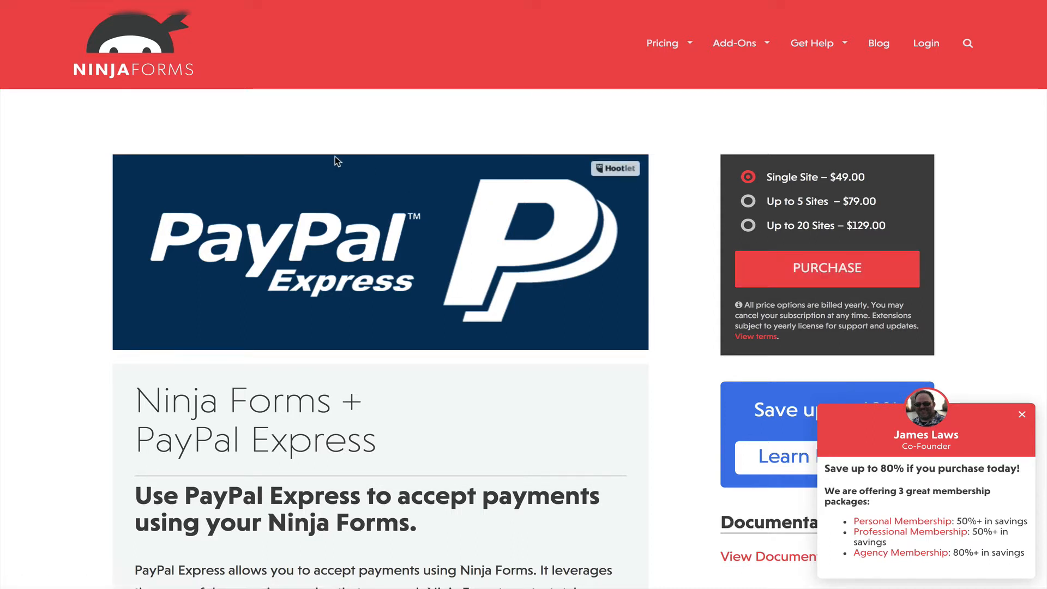
mouse_move(76, 11)
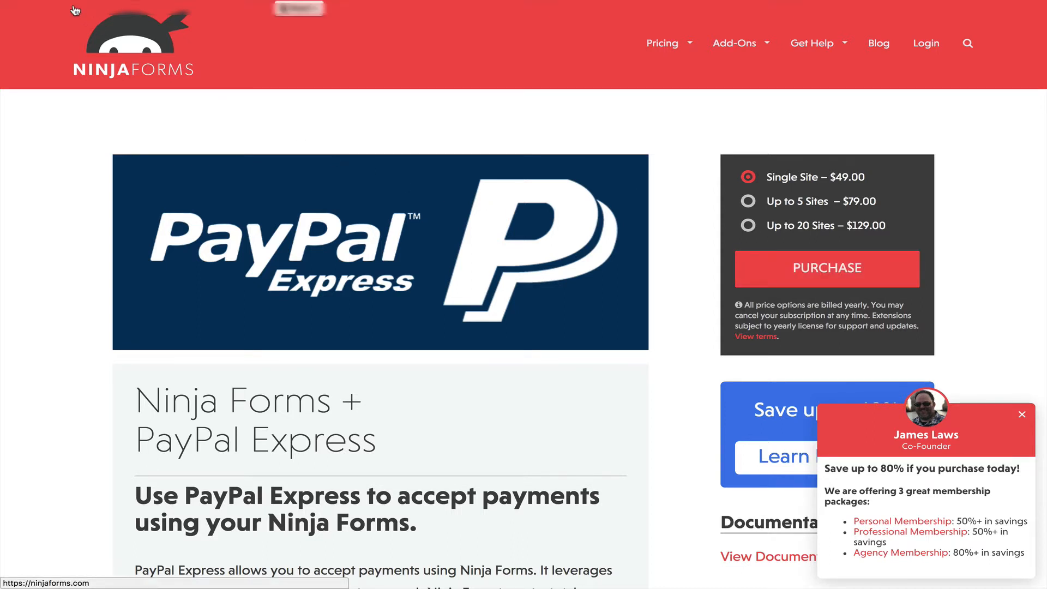
click(133, 28)
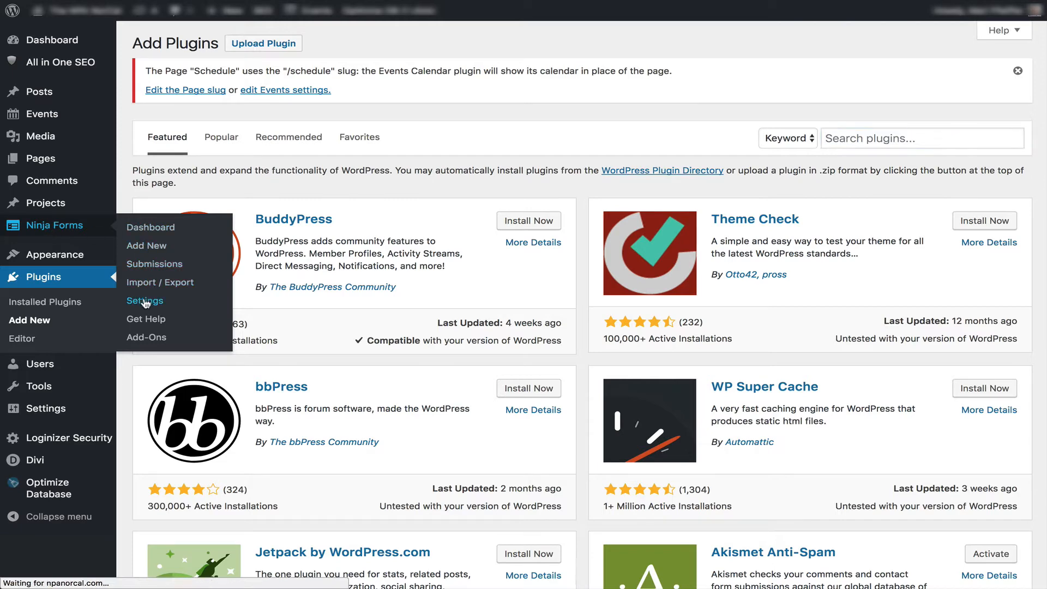
- View the Ninja Forms Licenses tab showing the PayPal Express license active
click(145, 301)
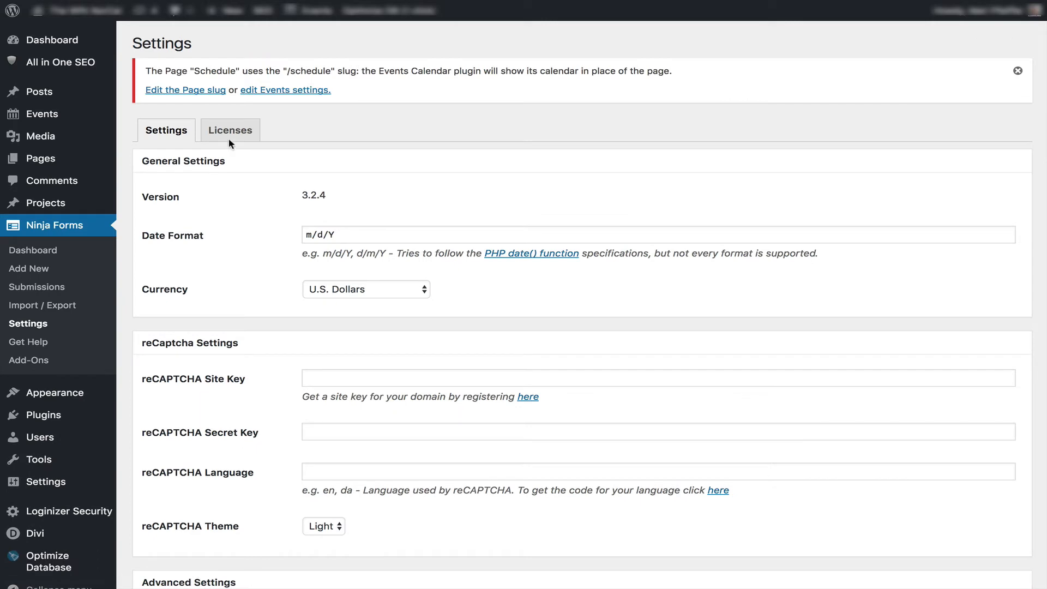
click(230, 130)
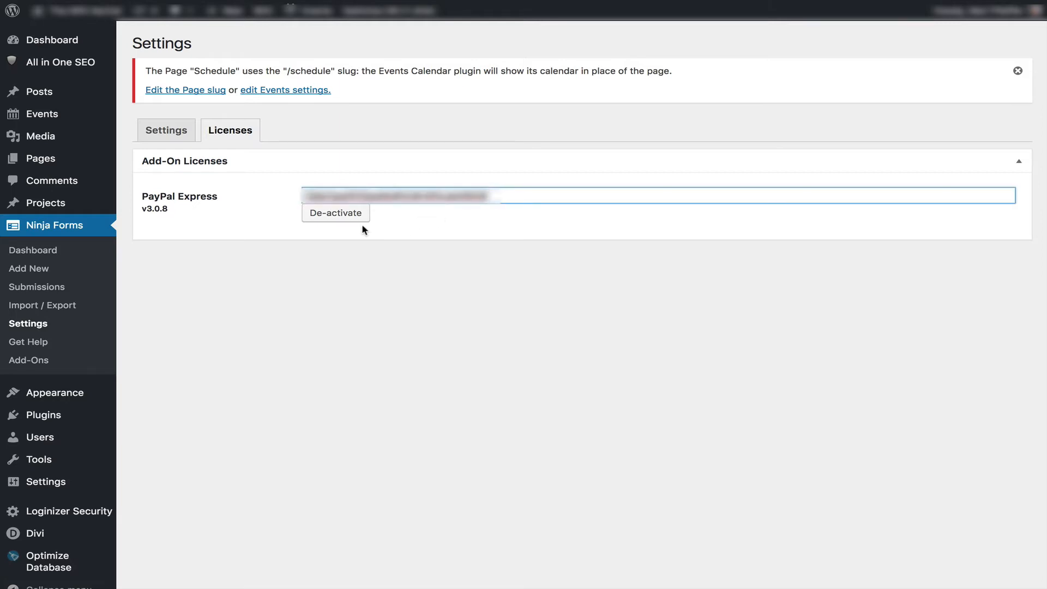
mouse_move(373, 225)
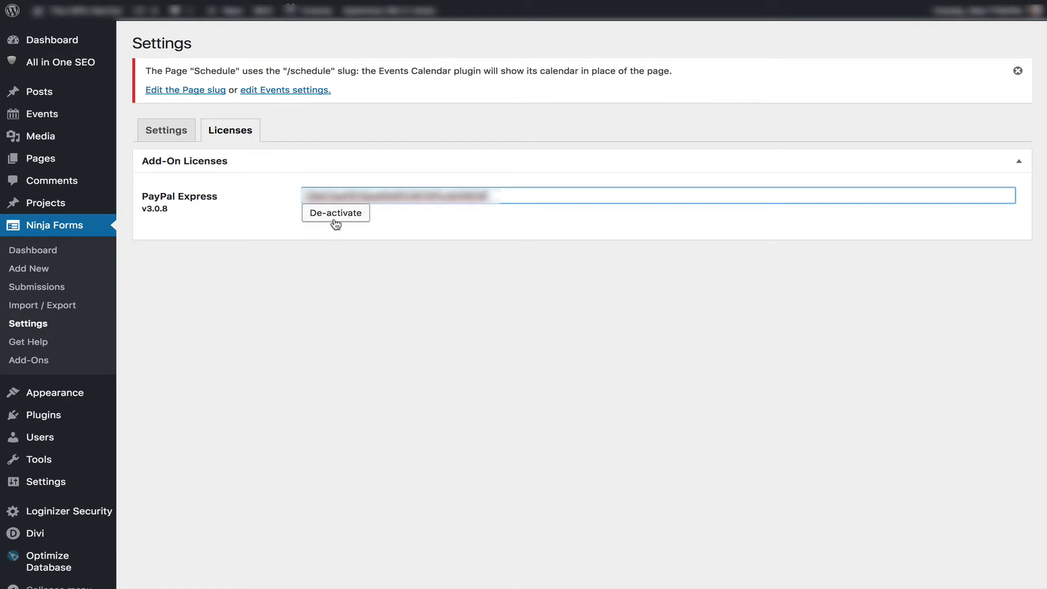
mouse_move(373, 241)
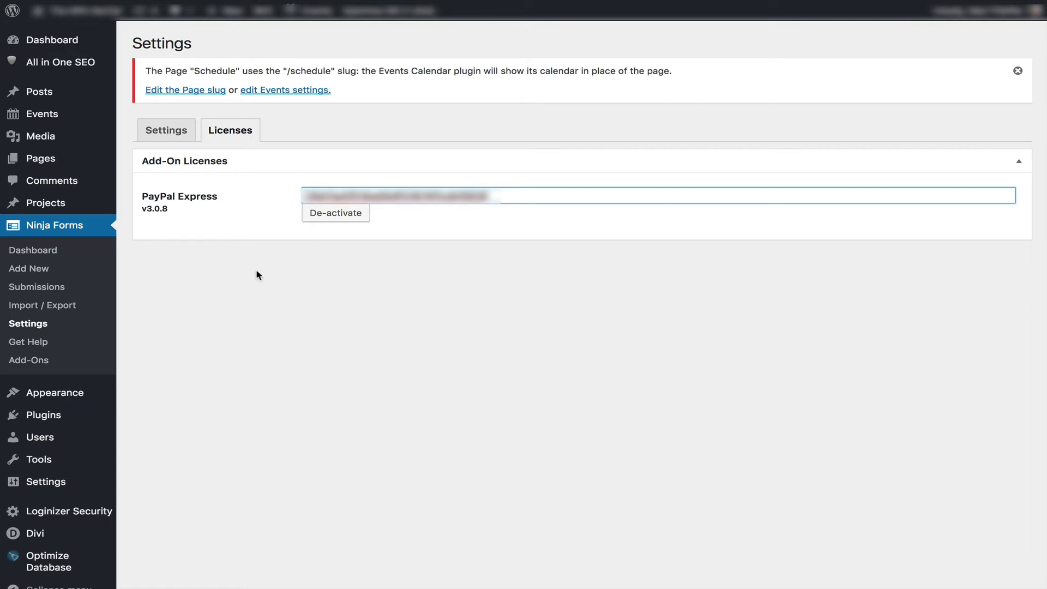
mouse_move(28, 269)
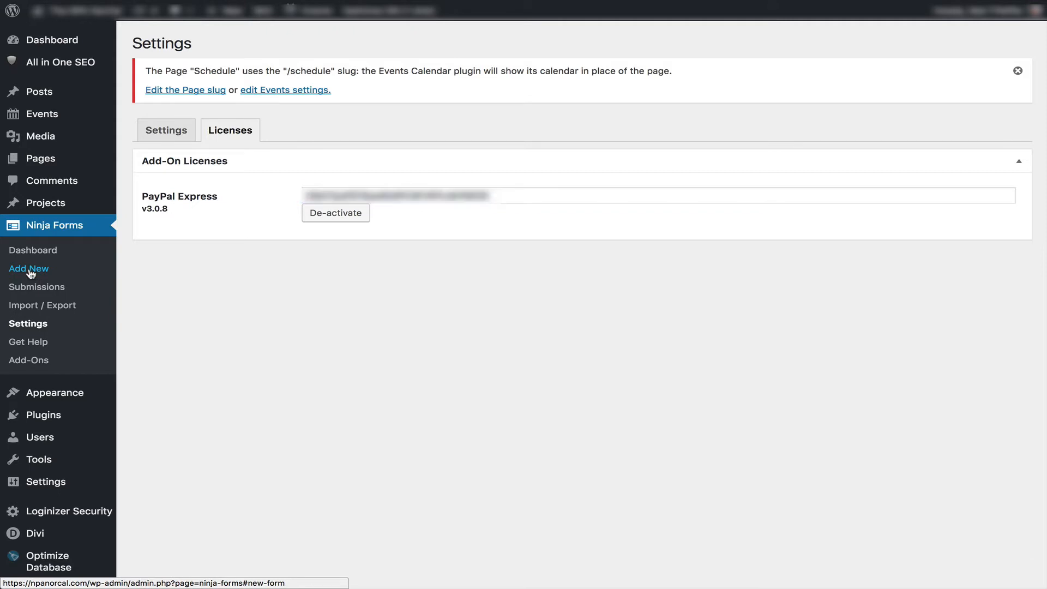
- Create a new Ninja Forms form from the Event Registration template
click(28, 269)
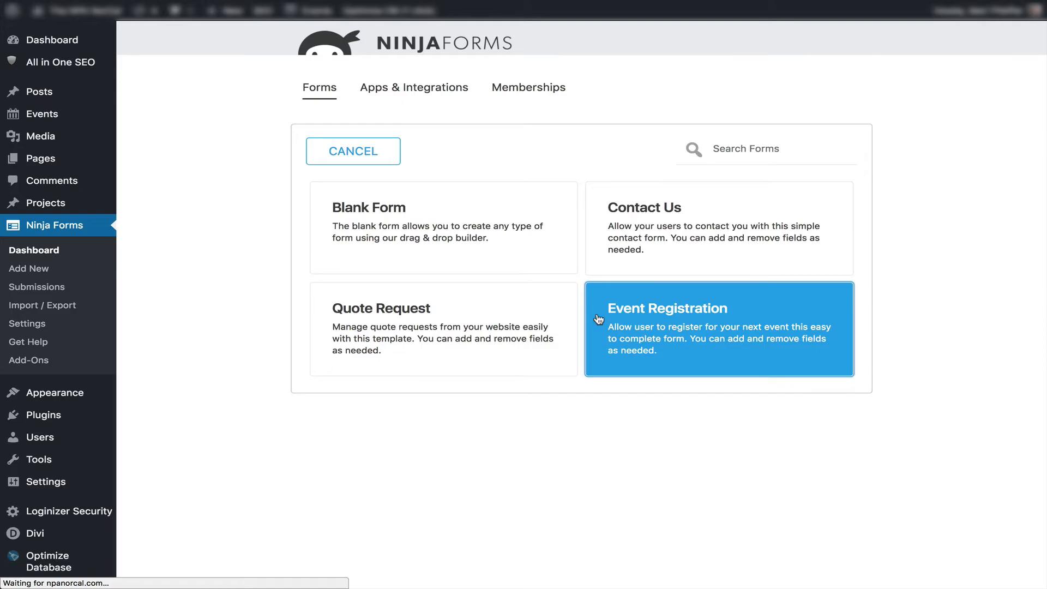
click(717, 328)
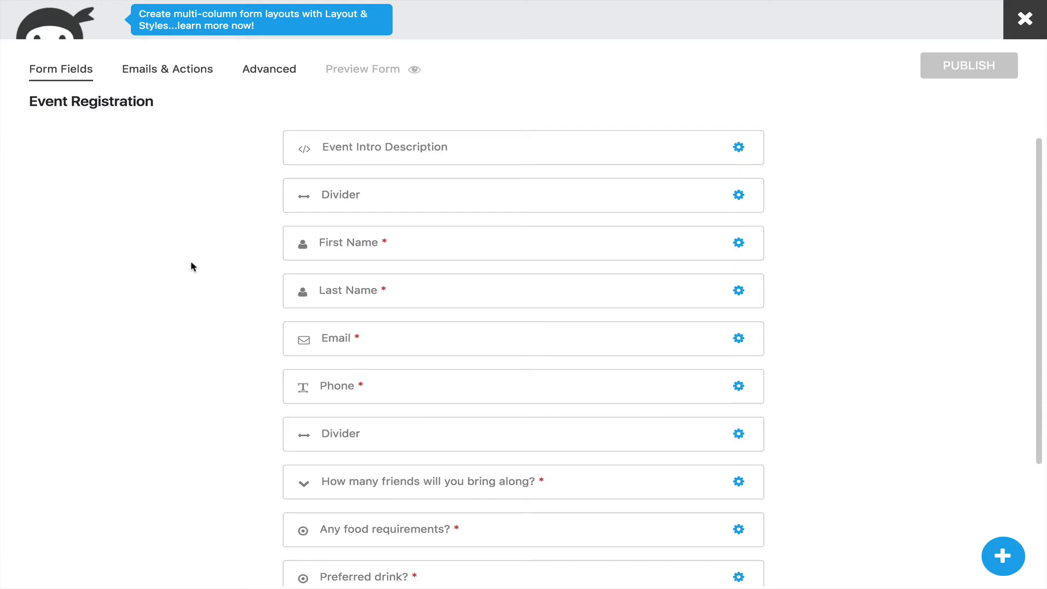
mouse_move(265, 171)
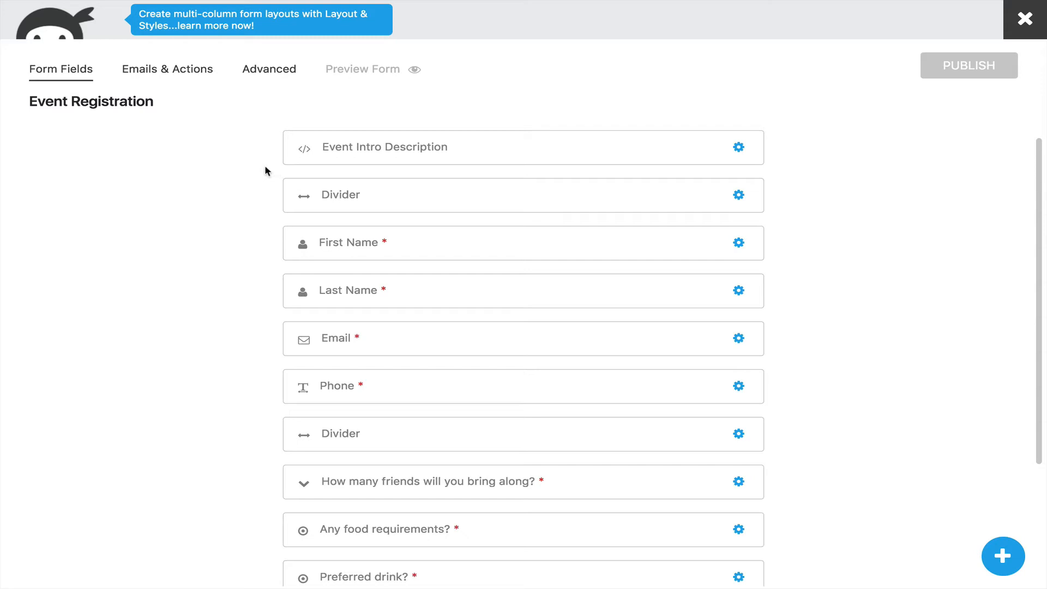
mouse_move(258, 171)
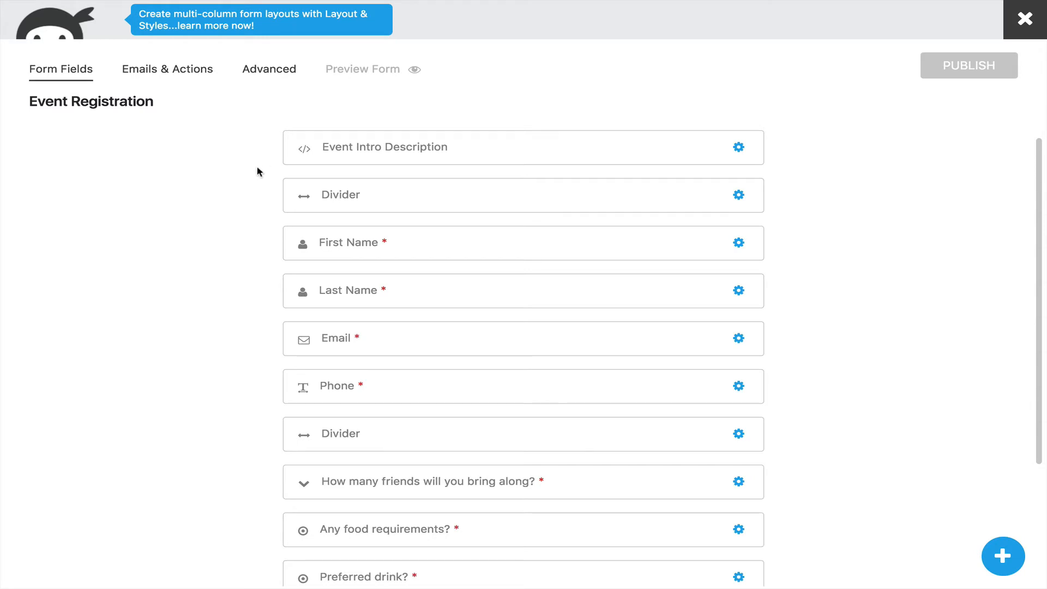
mouse_move(738, 195)
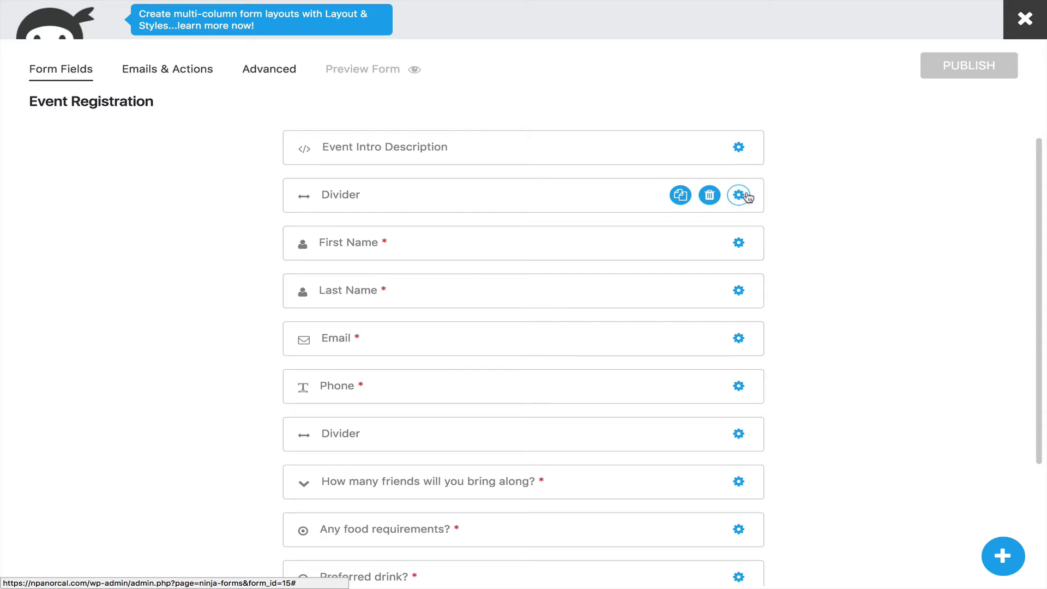
mouse_move(709, 195)
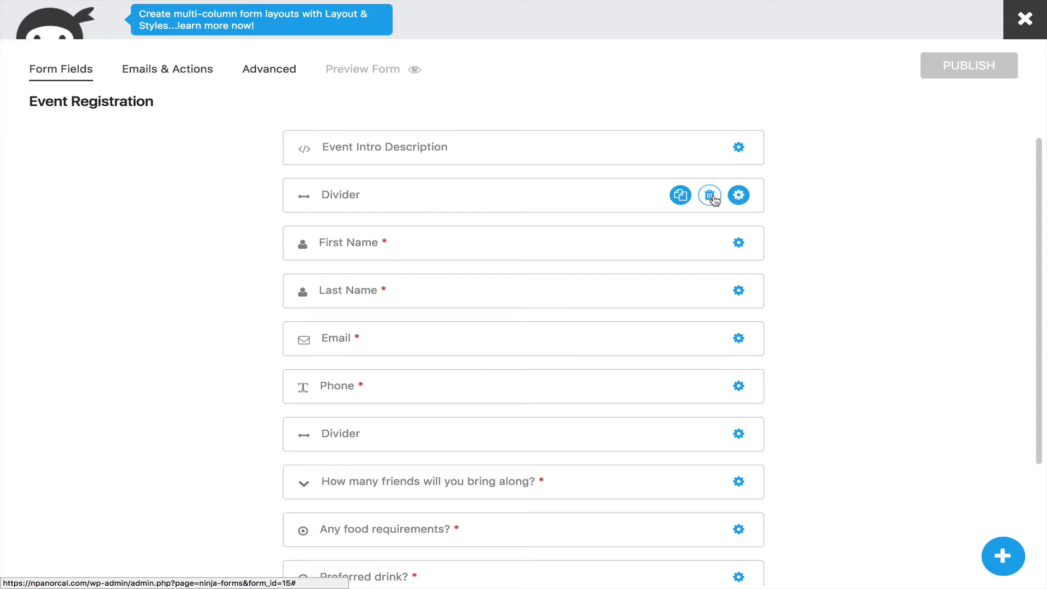
- Delete the two Divider fields, the Phone field and the friends-count question
click(709, 195)
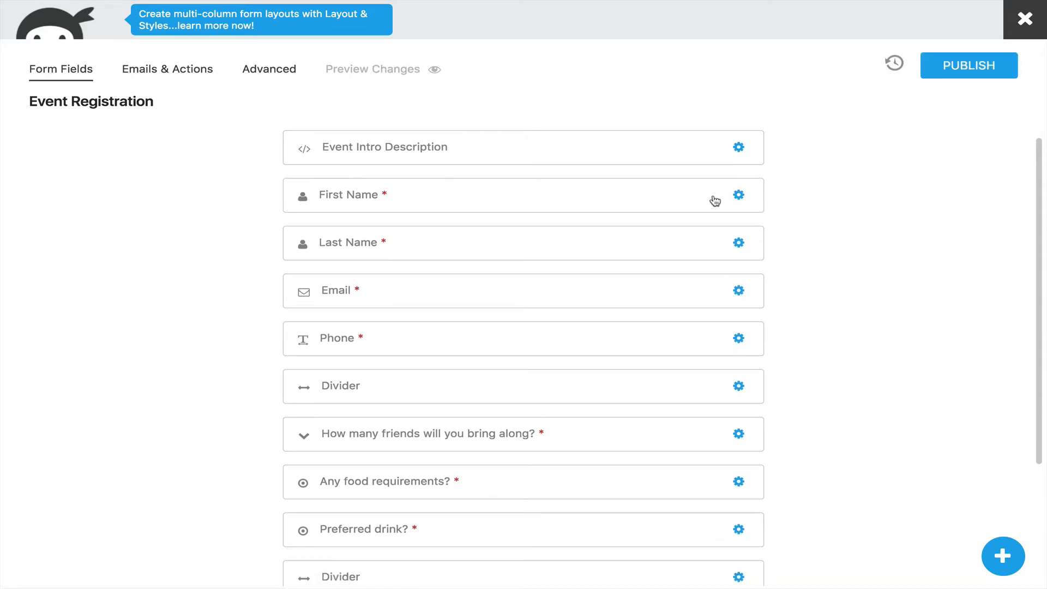
scroll(down, 3)
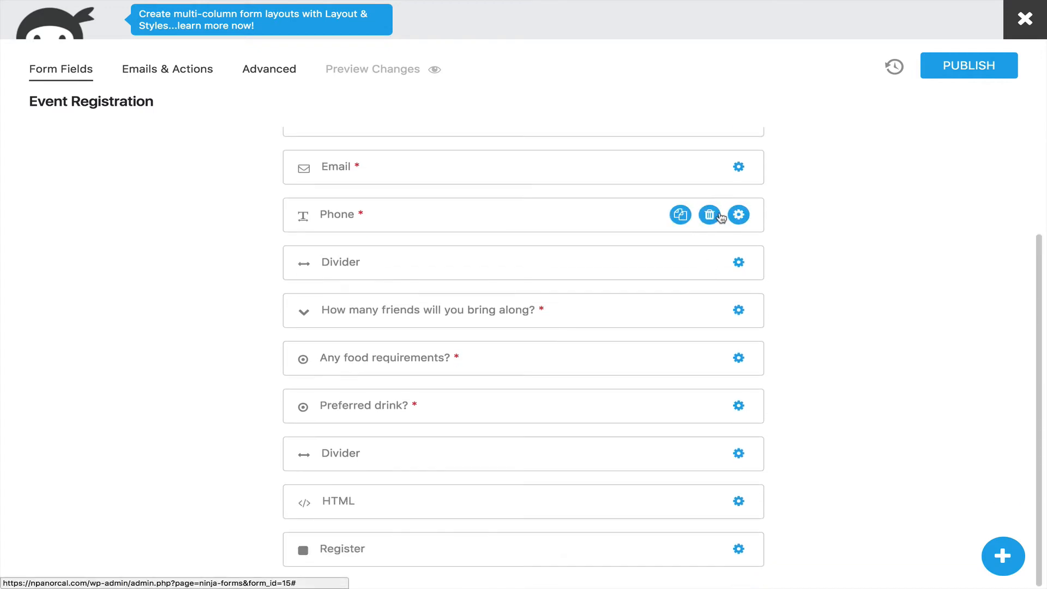
click(709, 215)
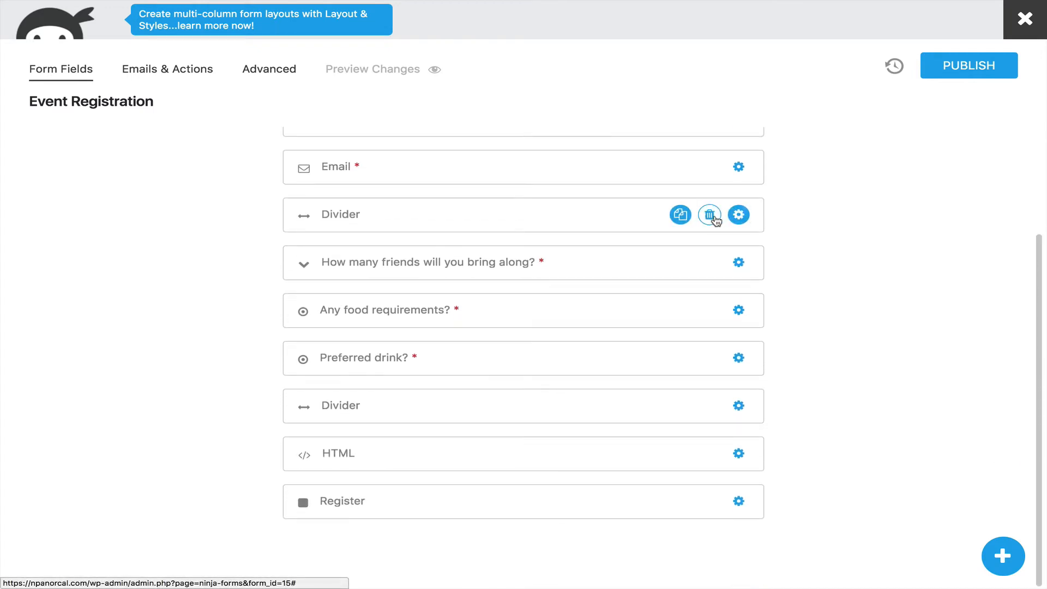
click(709, 215)
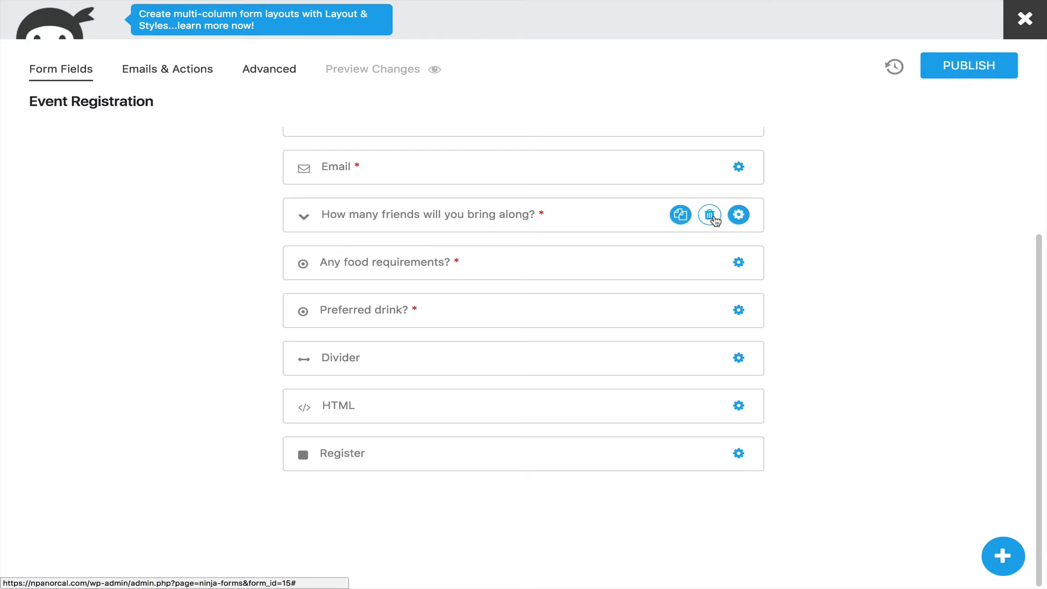
click(710, 215)
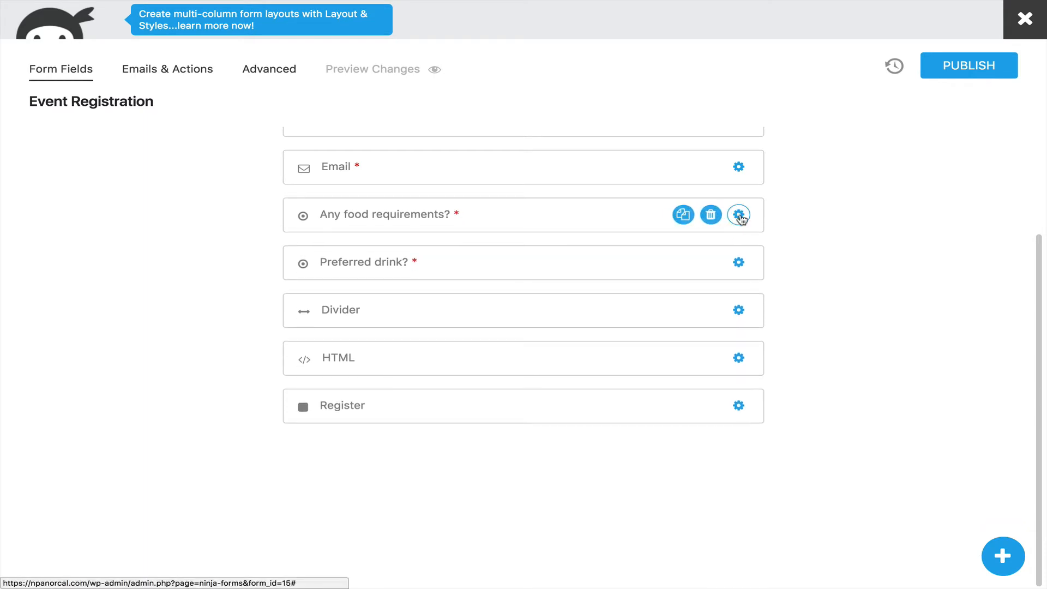
mouse_move(738, 214)
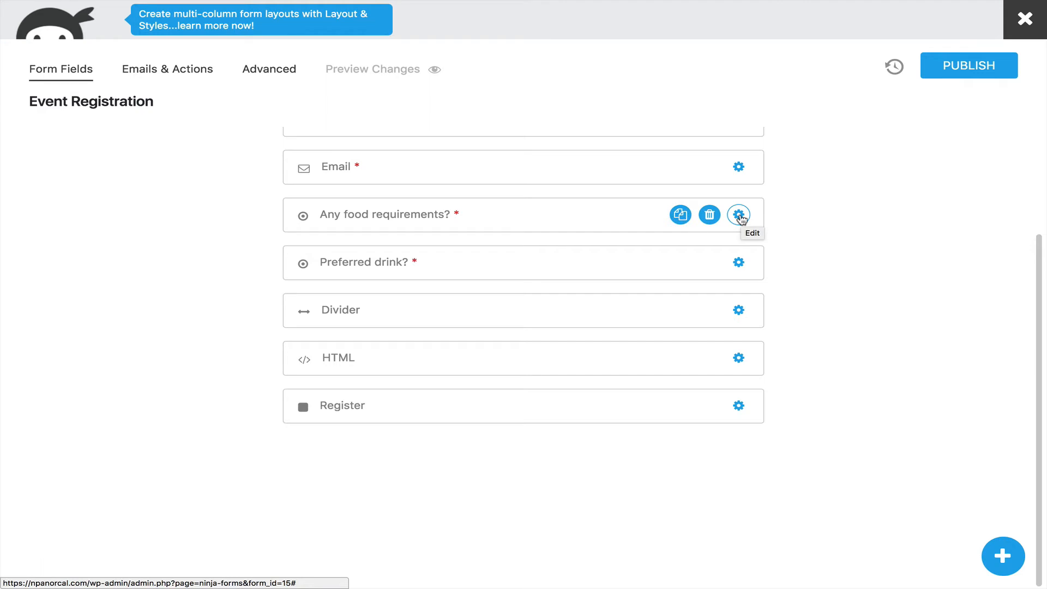
- Relabel the food requirements question as 'Will your spouse attend?'
click(739, 215)
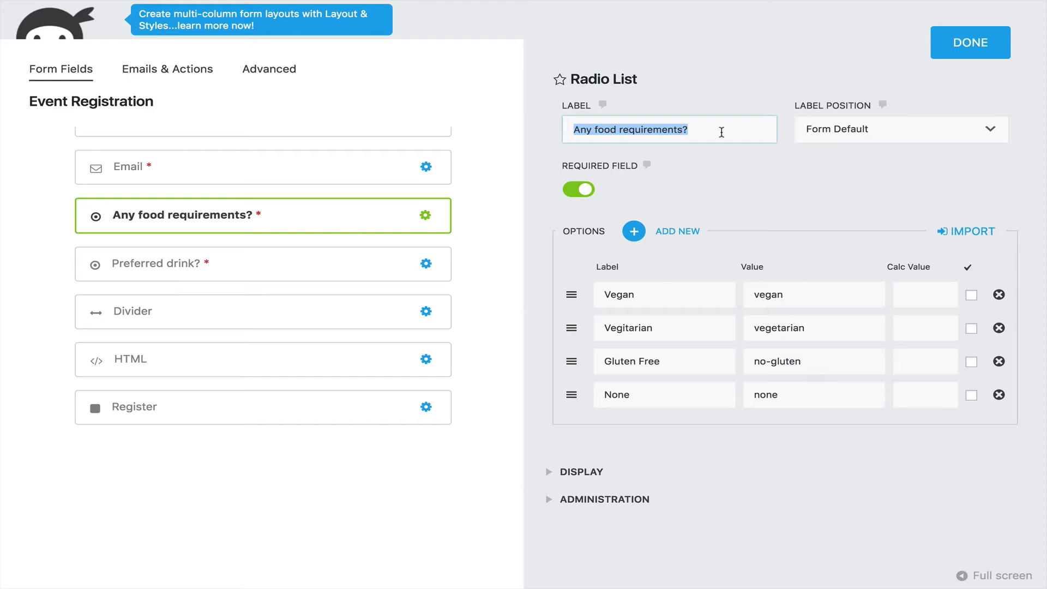
text(Will your spouse attend?)
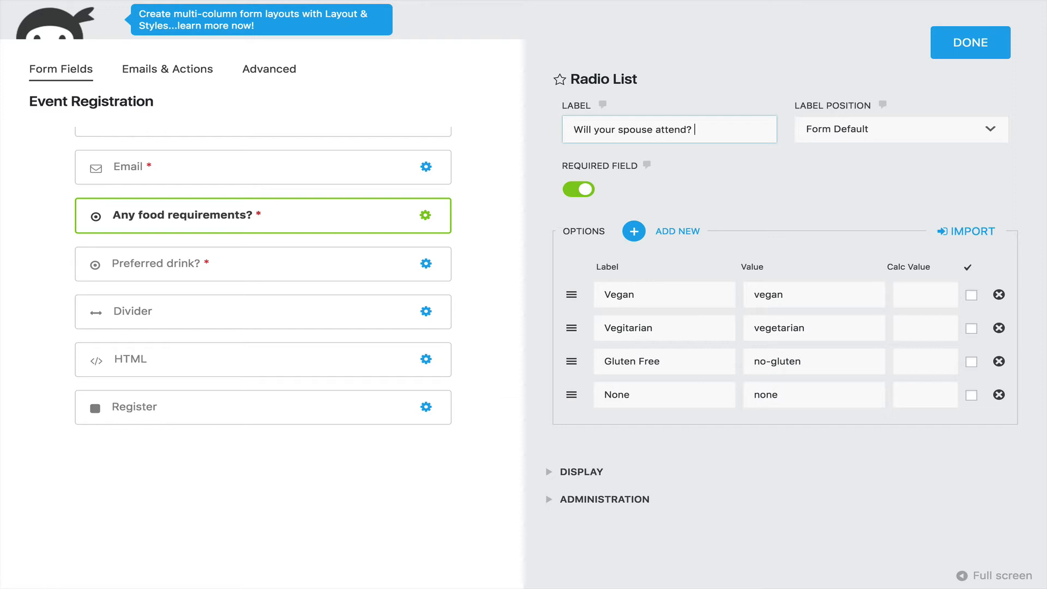
mouse_move(969, 79)
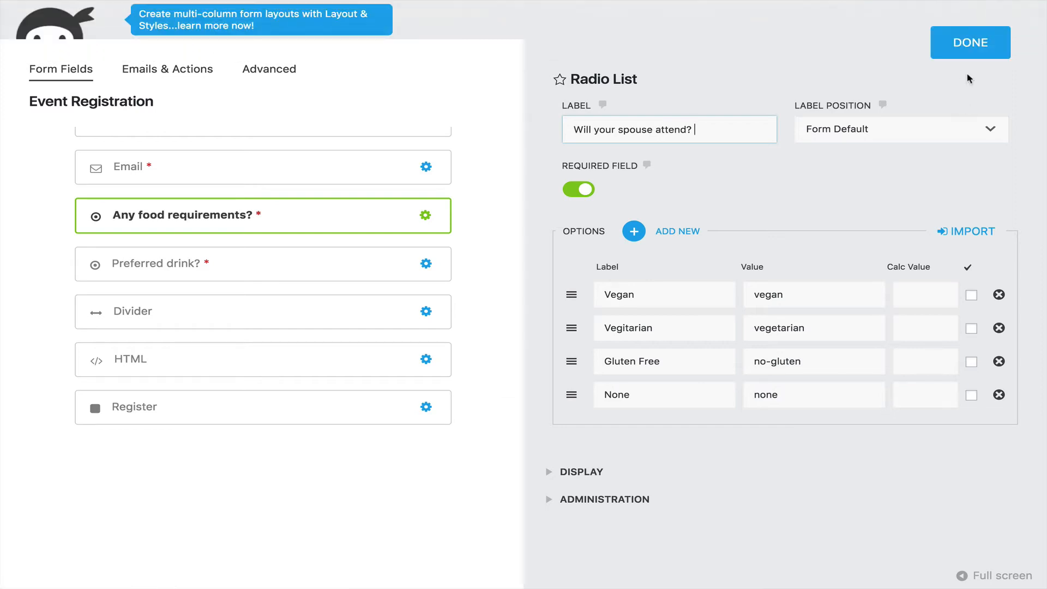
click(970, 43)
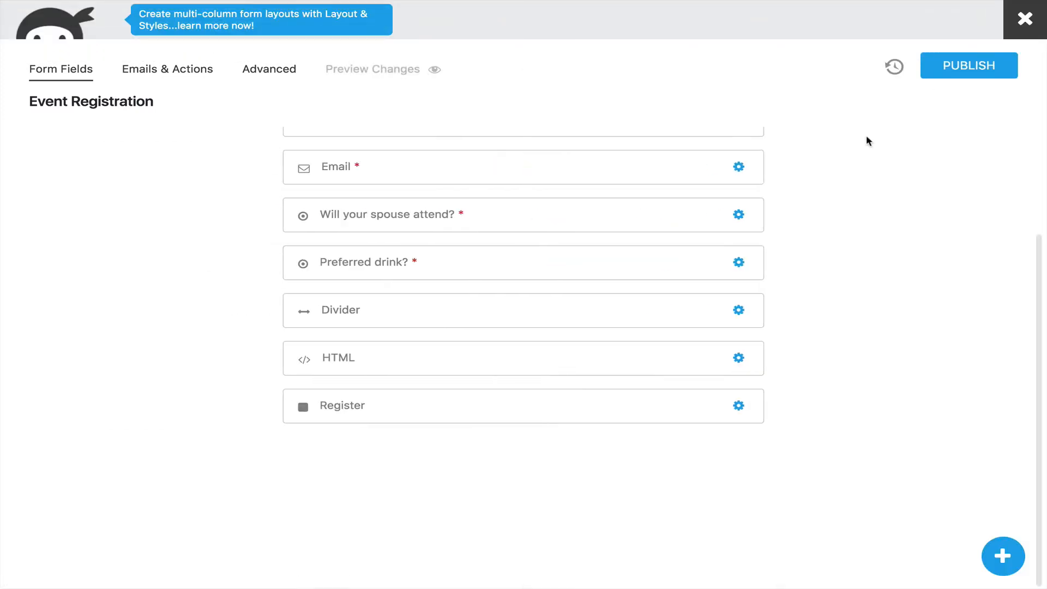
mouse_move(167, 69)
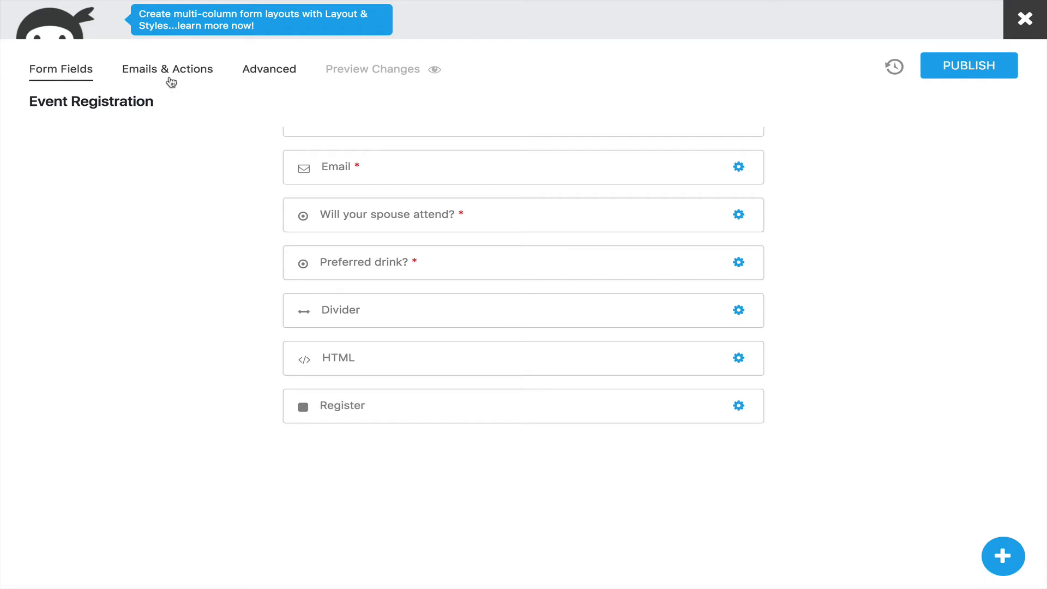
- Add a Collect Payment action using PayPal Express with a fixed amount of 150
click(167, 69)
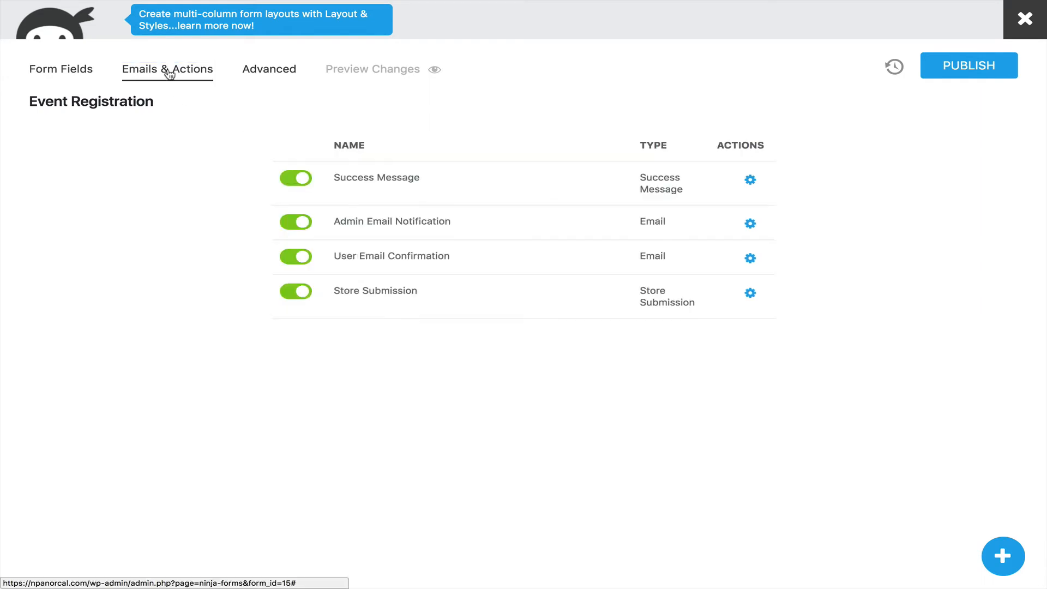
mouse_move(229, 140)
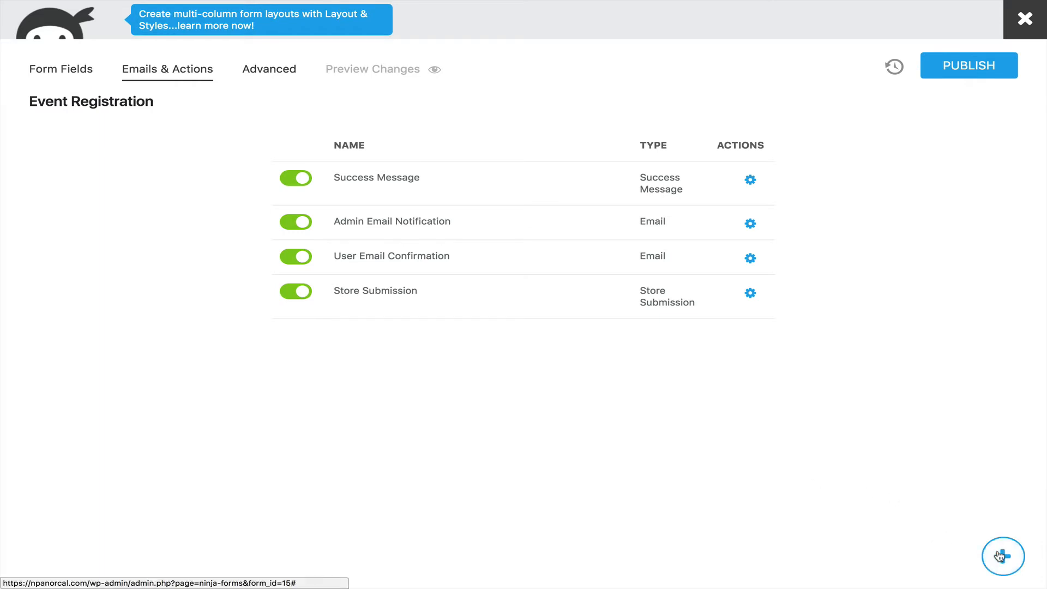
click(1004, 555)
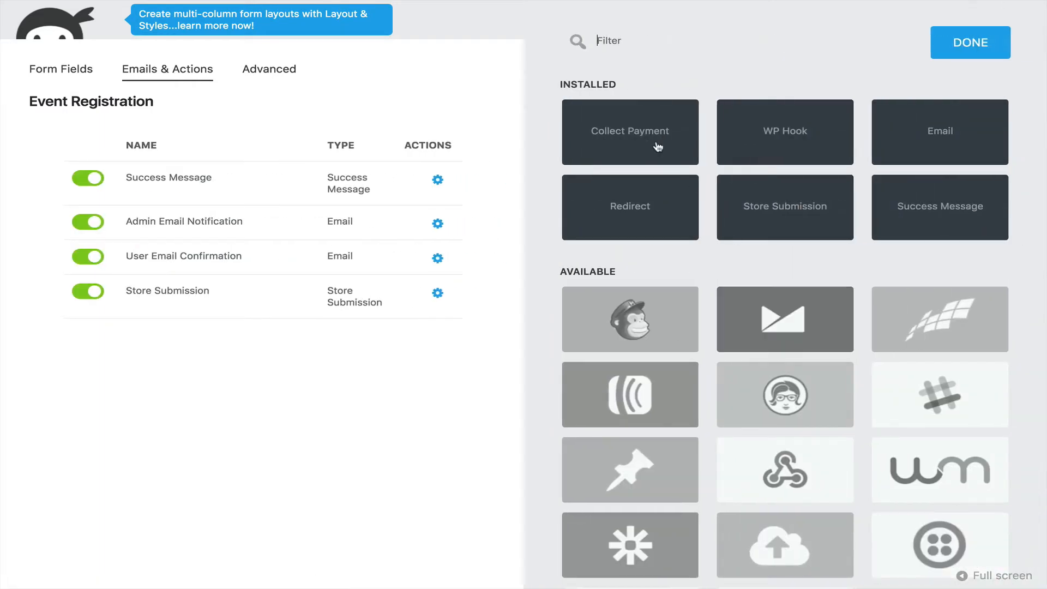
click(629, 131)
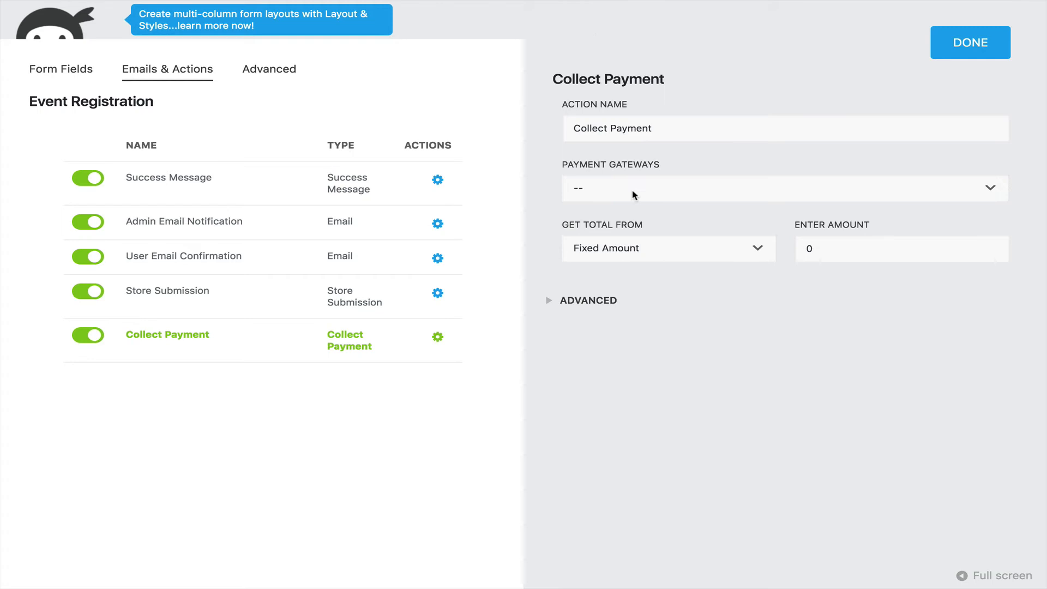
click(781, 187)
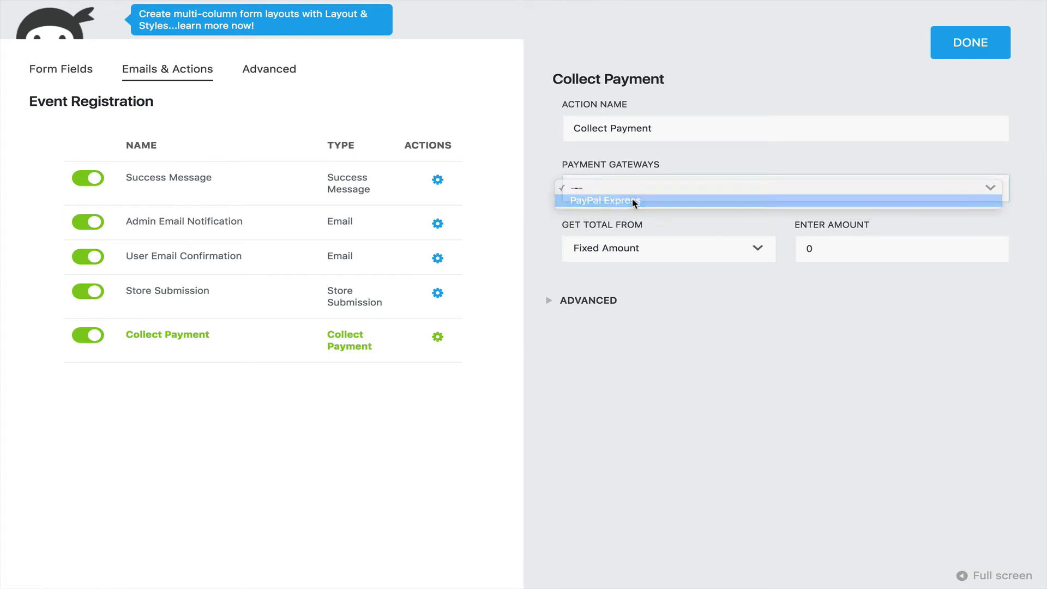
click(603, 201)
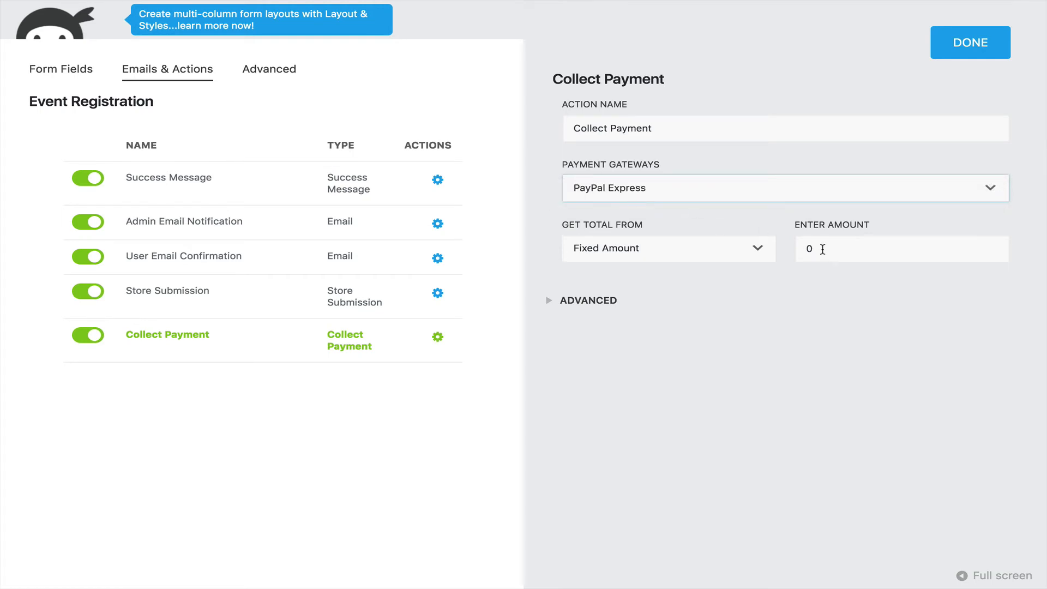
click(902, 249)
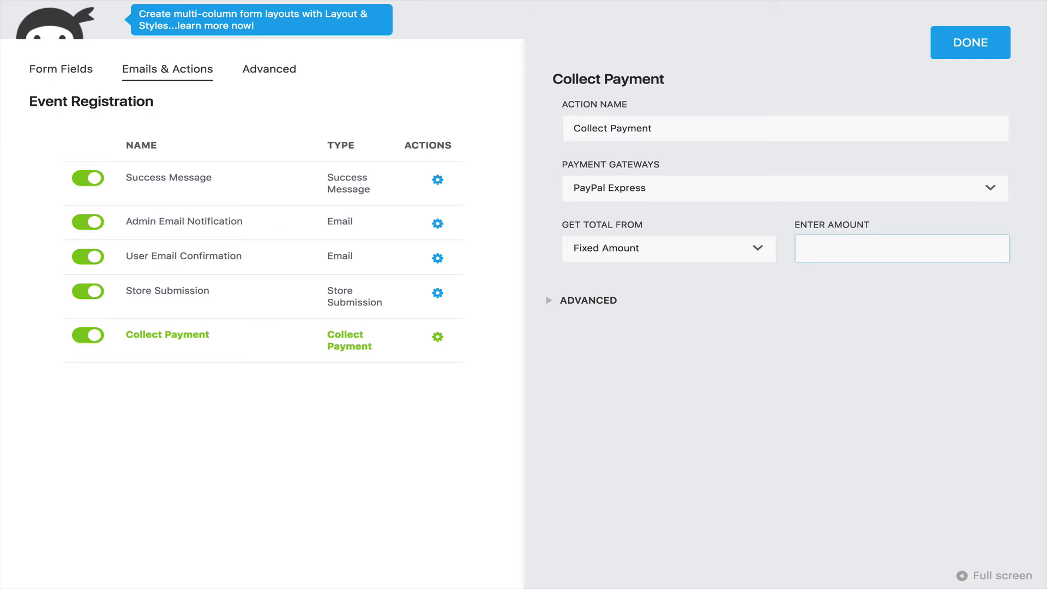
text(150.00)
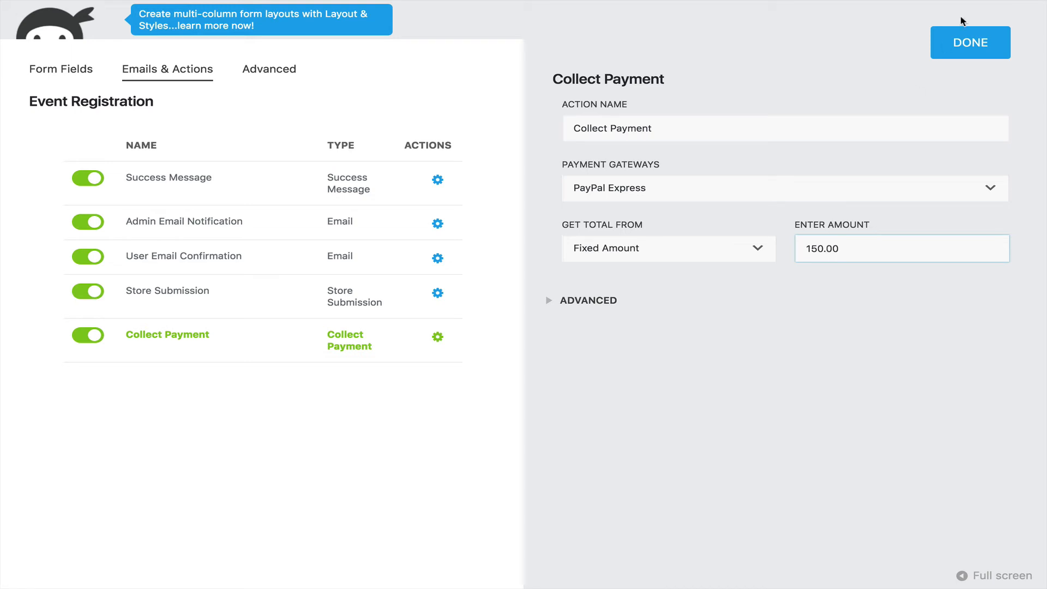
click(969, 43)
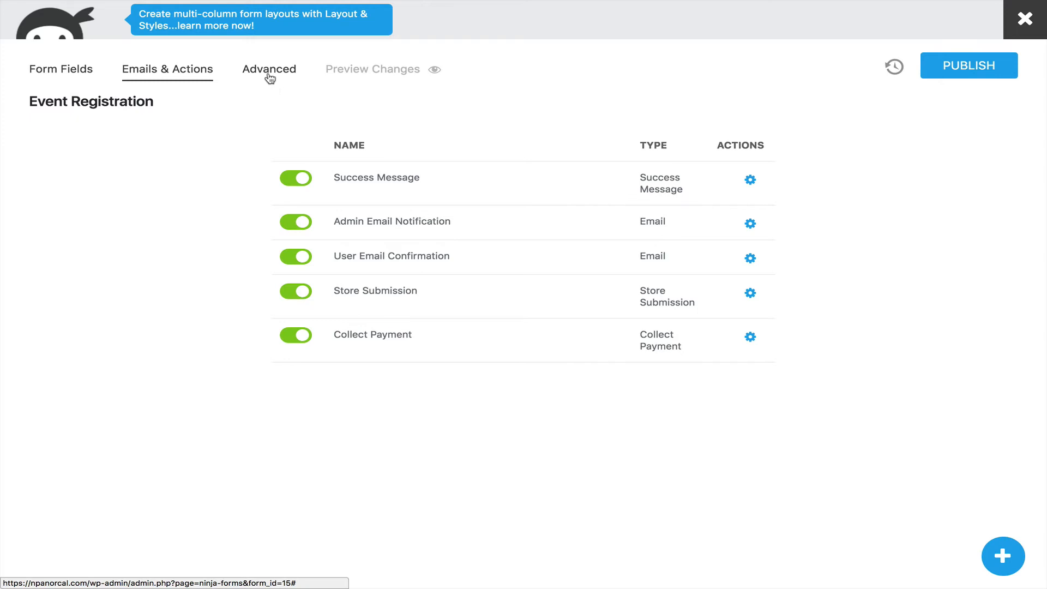
- Change the form title in Display Settings from Event Registration to 'Webinar'
click(268, 68)
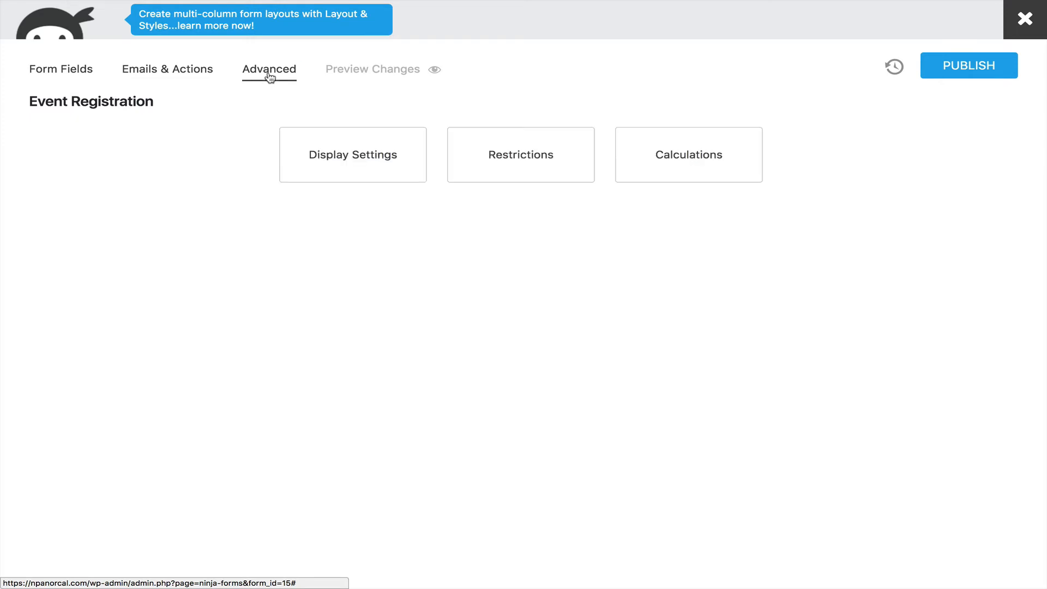
click(353, 153)
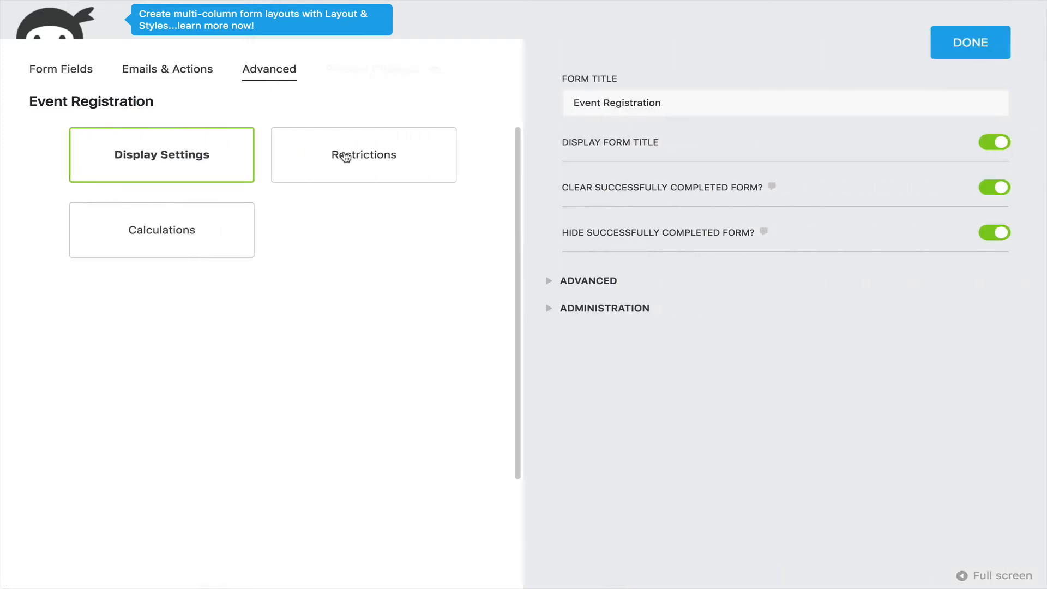
double_click(616, 103)
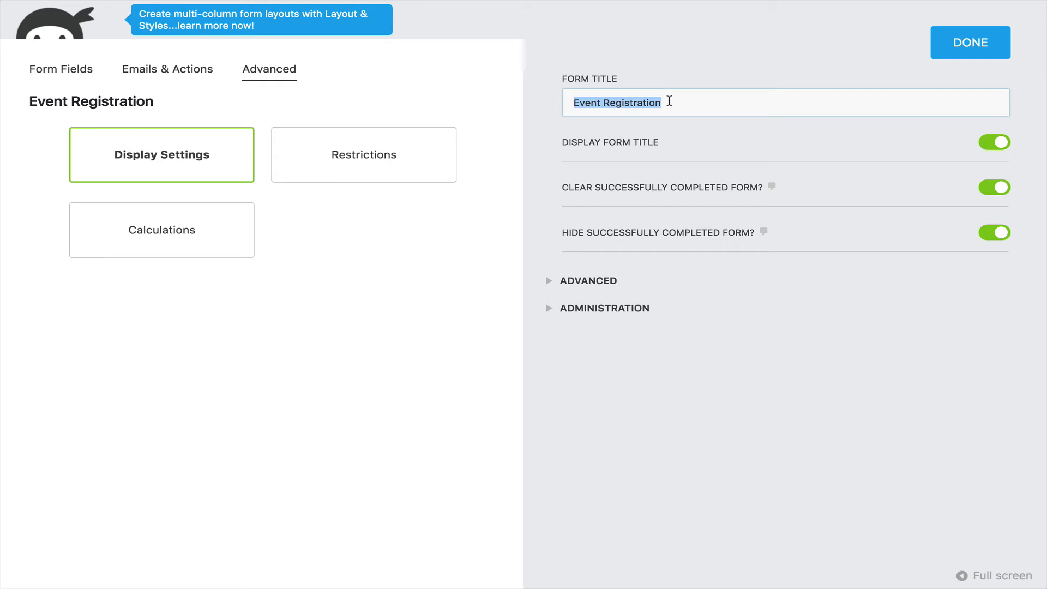
text(w)
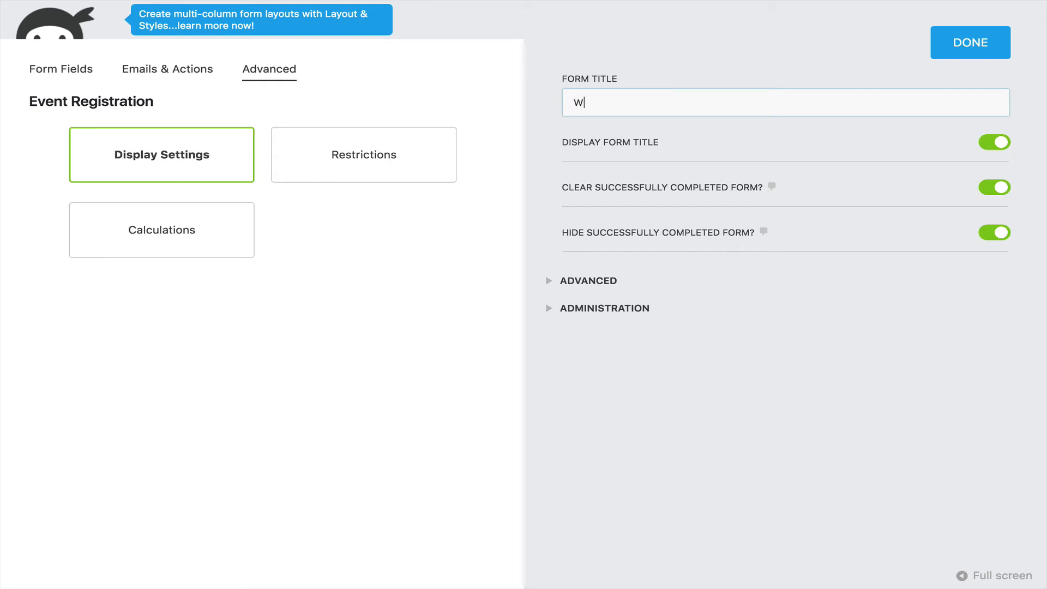
text(ebinar)
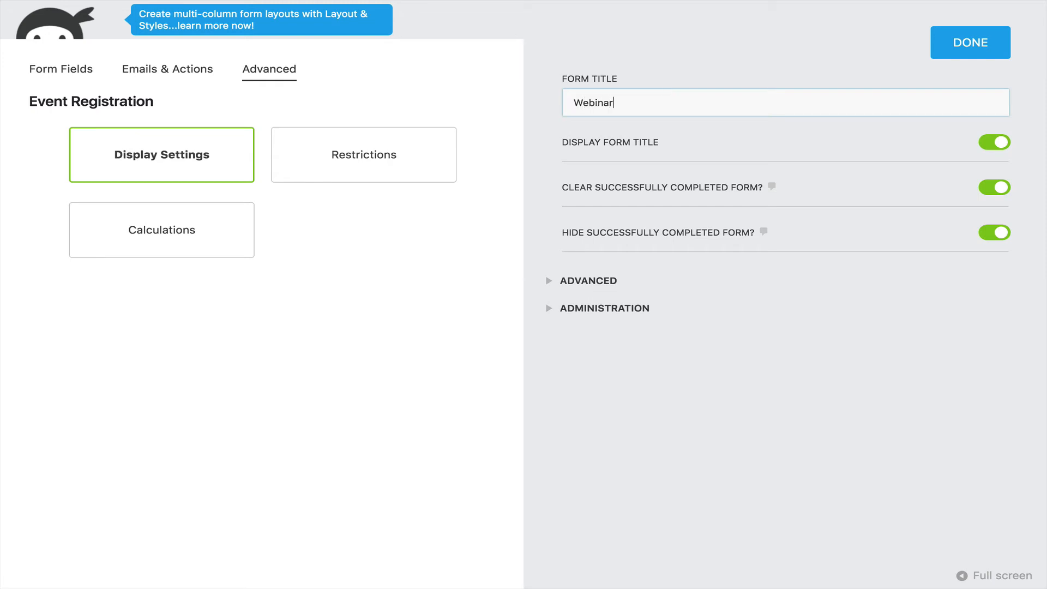
click(968, 42)
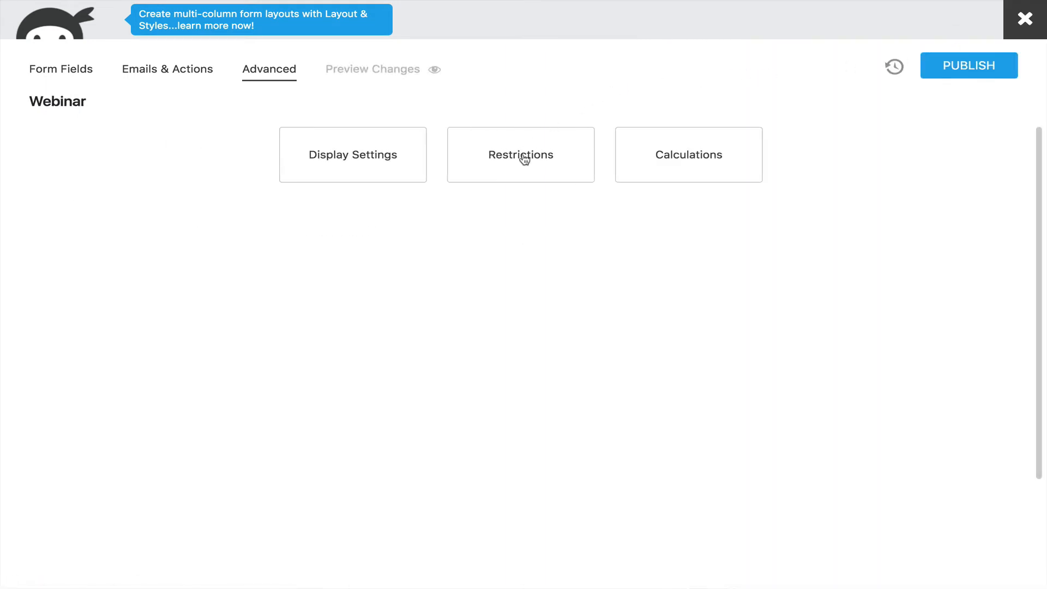
- Set a Submission Limit of 30 in the form's Restrictions
click(520, 154)
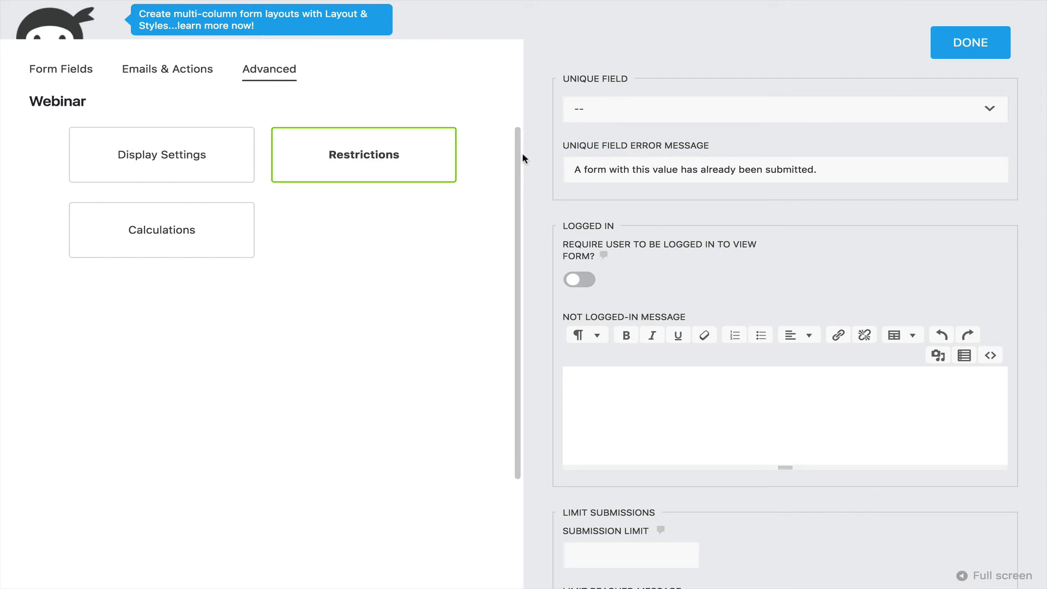
mouse_move(635, 228)
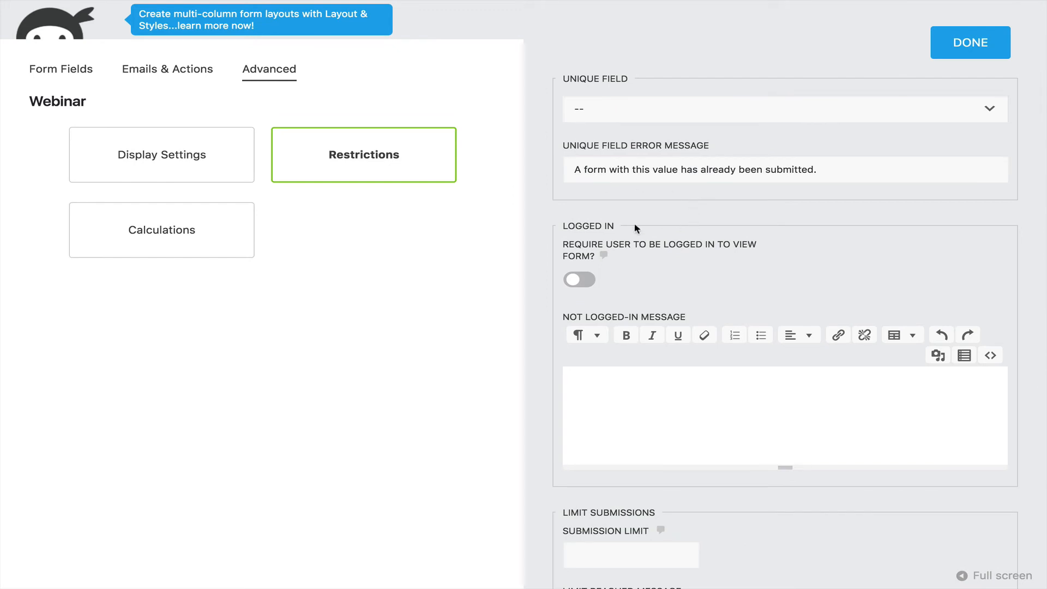
scroll(down, 3)
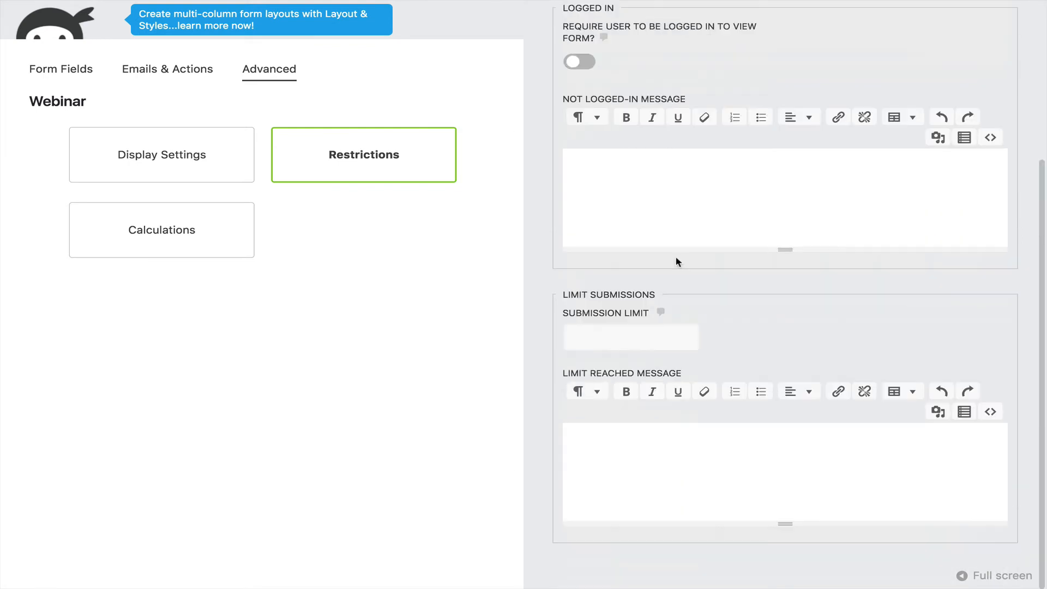
click(631, 337)
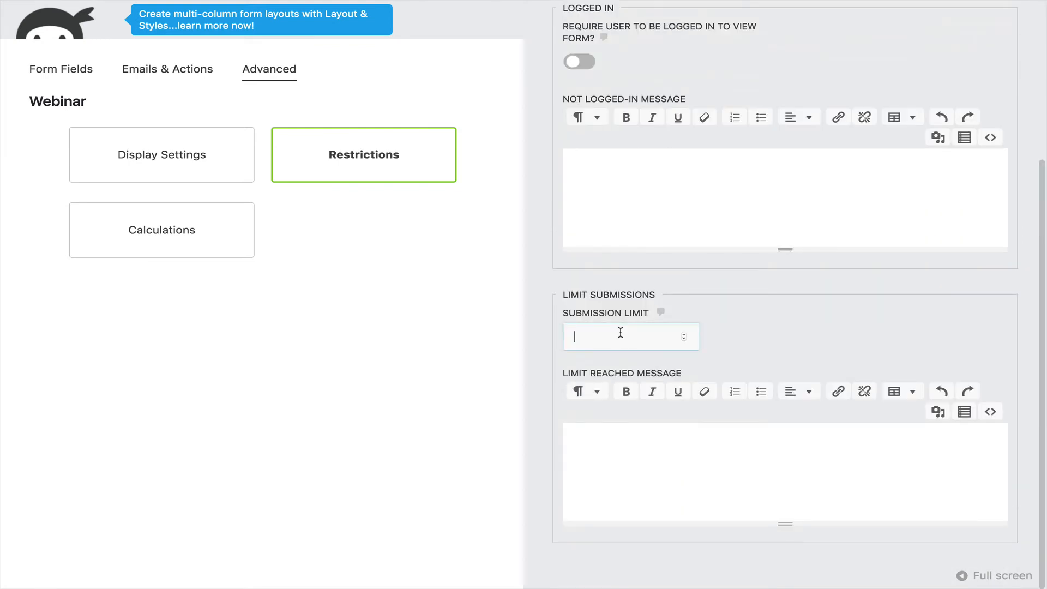
text(30)
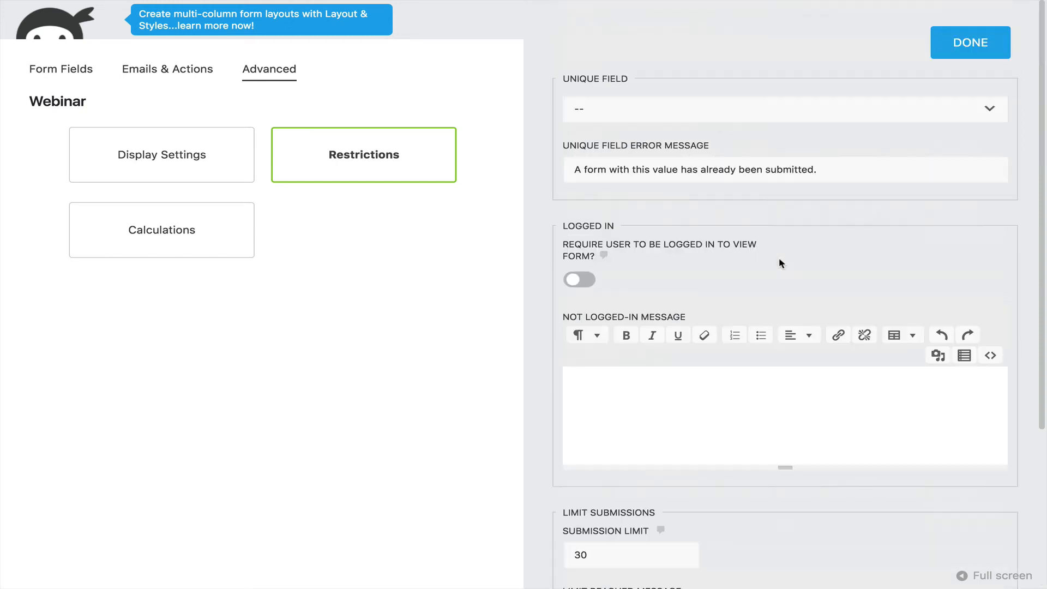
click(969, 43)
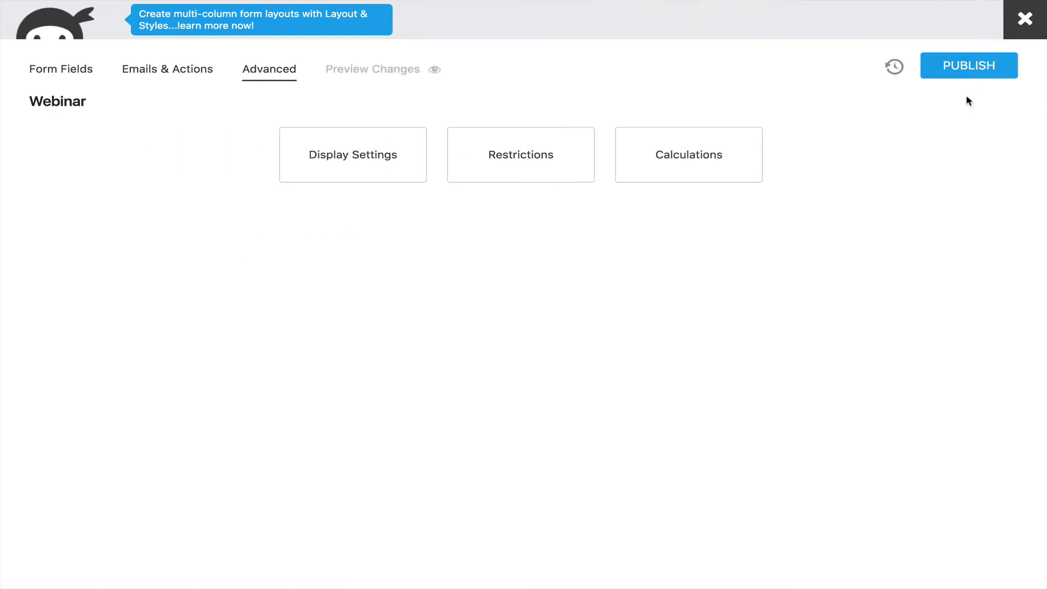
- Publish the Webinar form and exit the builder to the Ninja Forms forms list
click(969, 66)
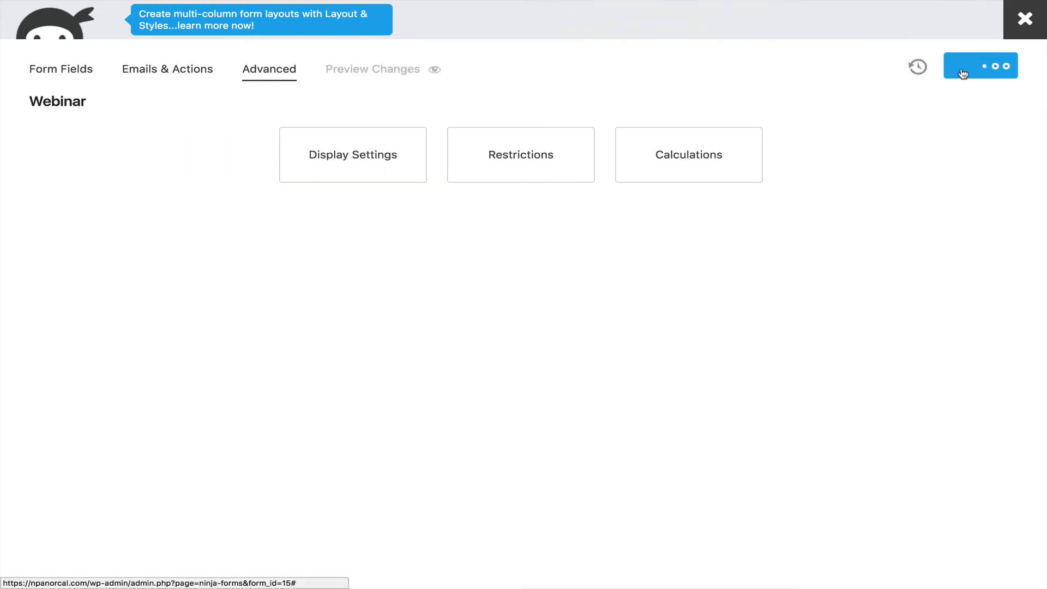
click(980, 66)
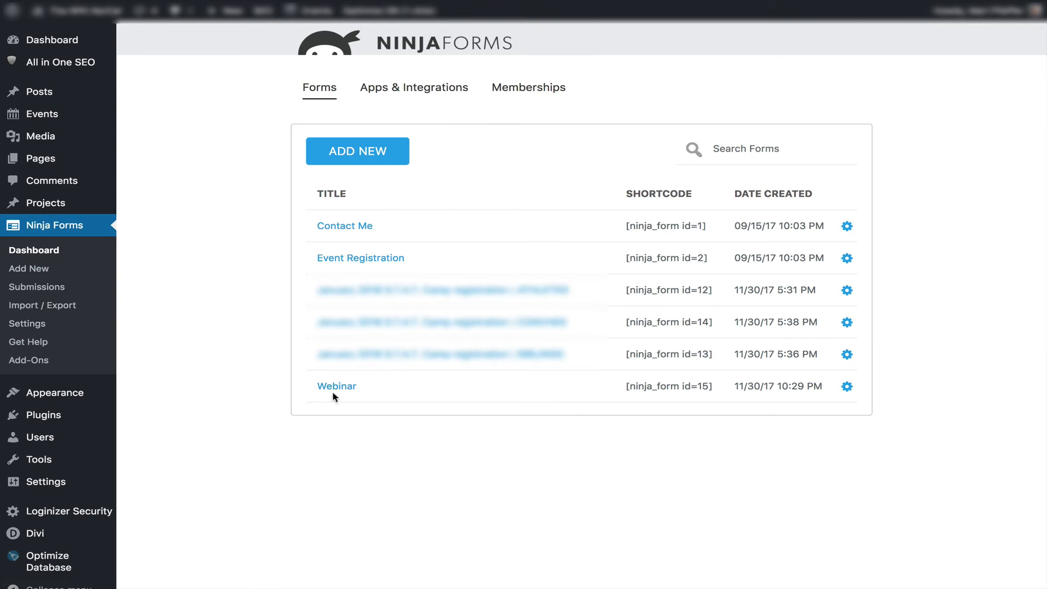
mouse_move(384, 391)
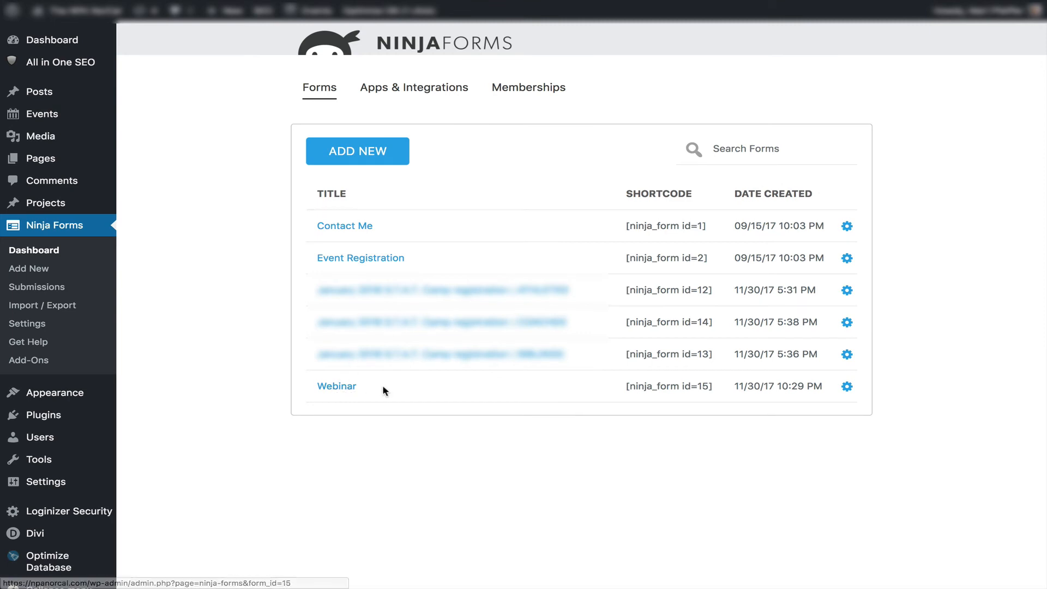
mouse_move(352, 376)
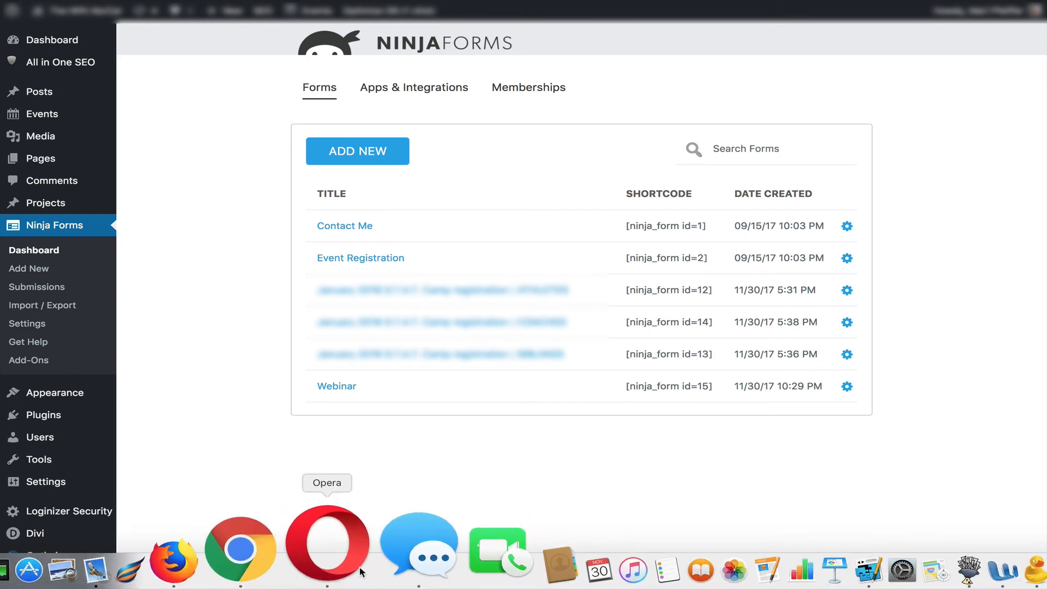
- Scroll the live Group Conditioning event page through its registration form to the Register button and event details
click(326, 547)
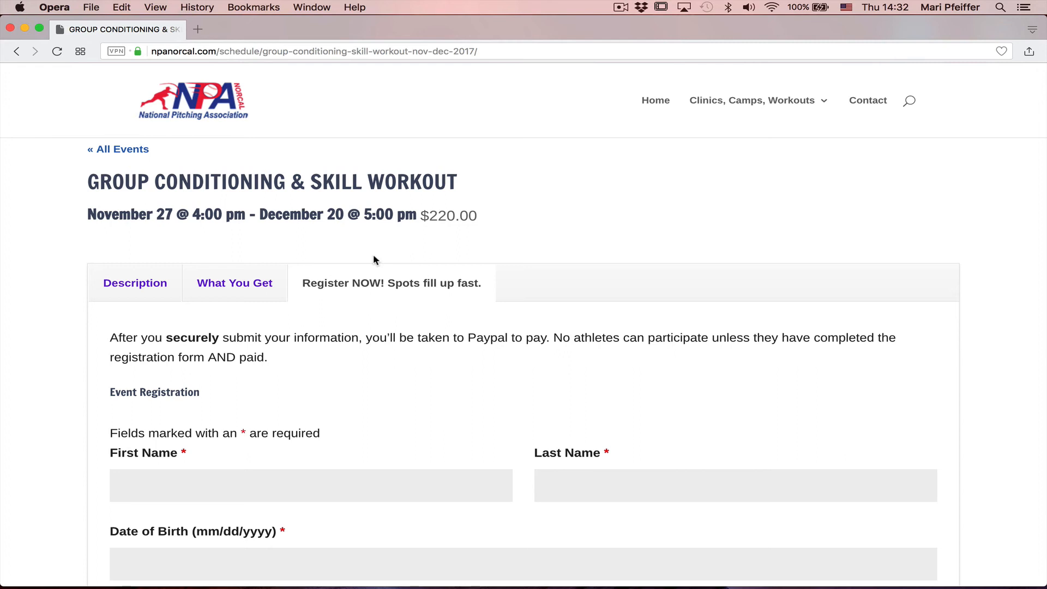
scroll(down, 3)
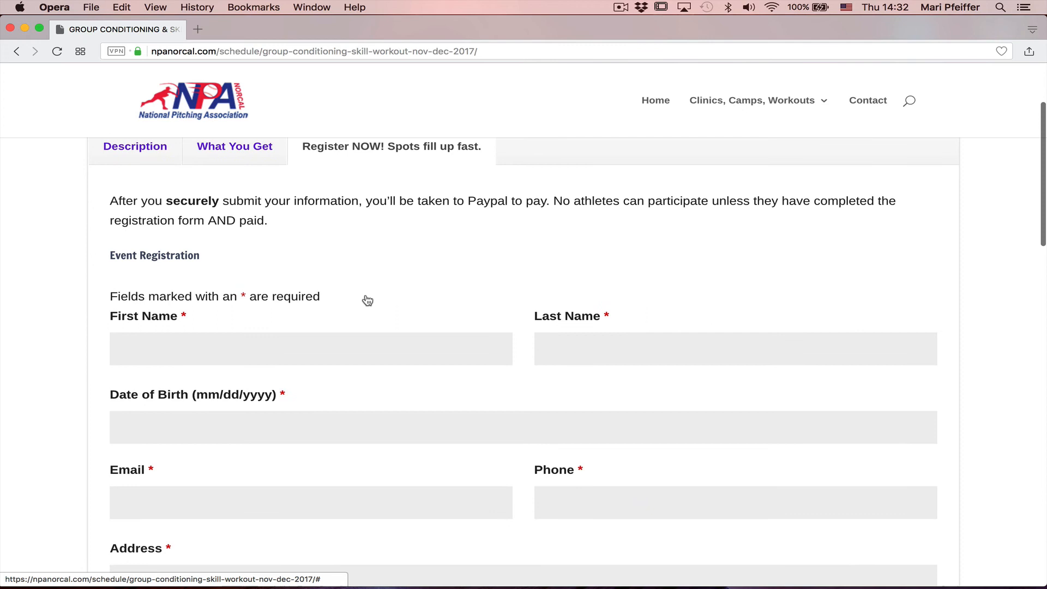
scroll(down, 3)
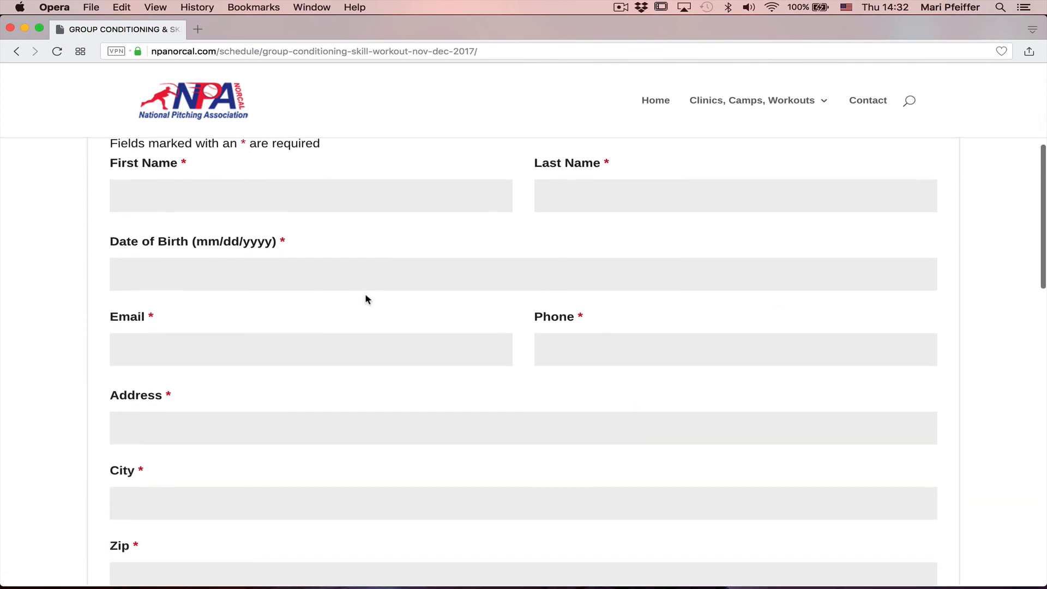
scroll(down, 3)
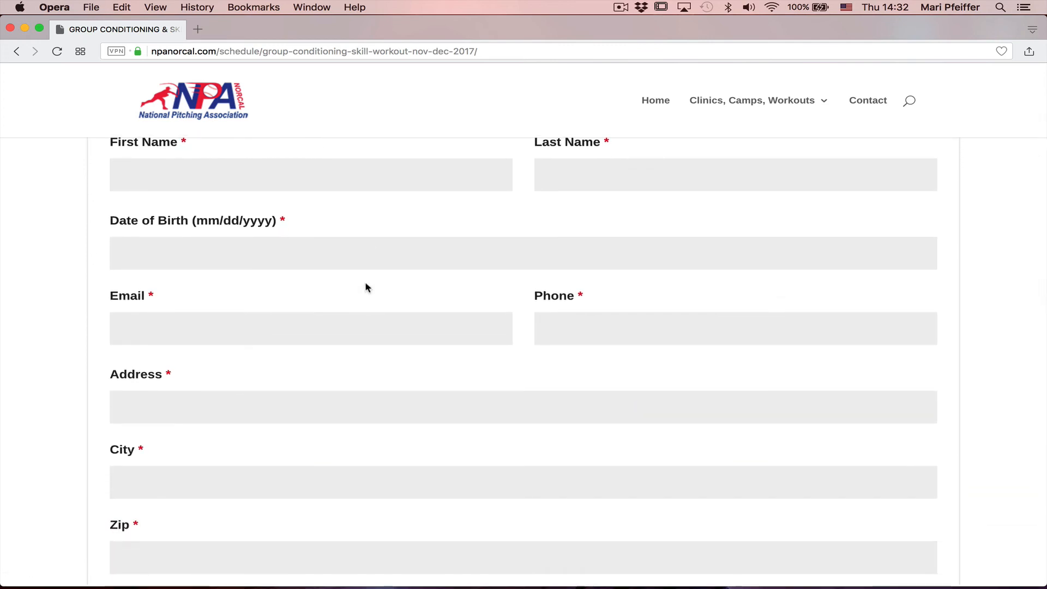
scroll(down, 3)
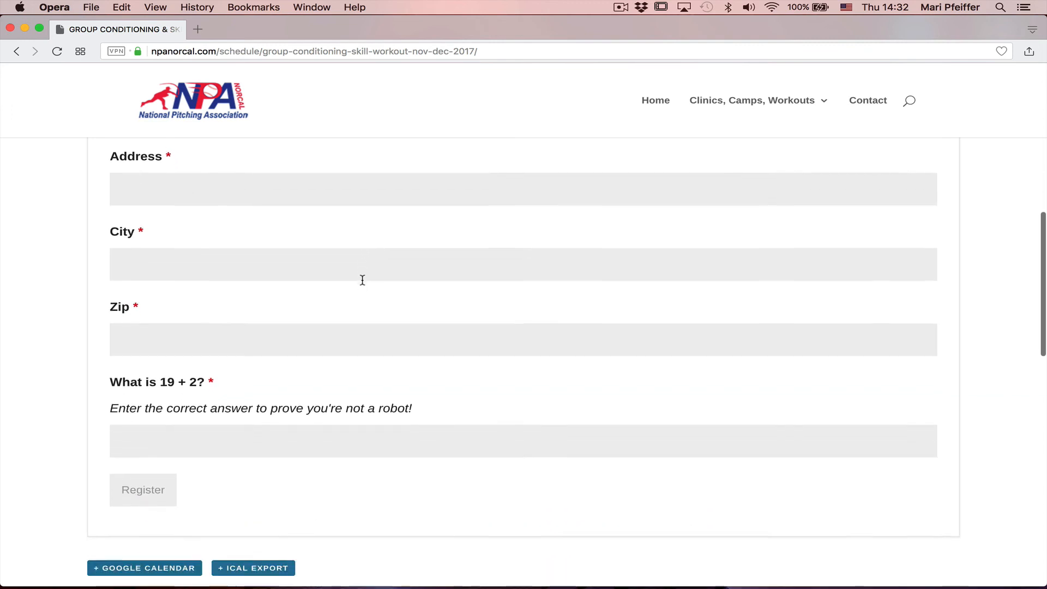
scroll(down, 3)
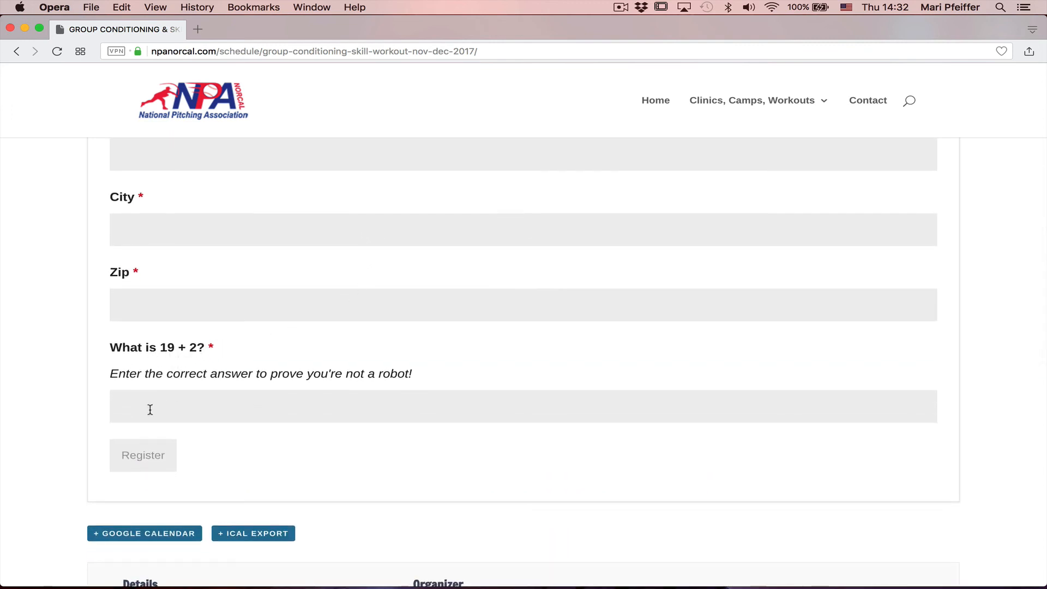
scroll(down, 3)
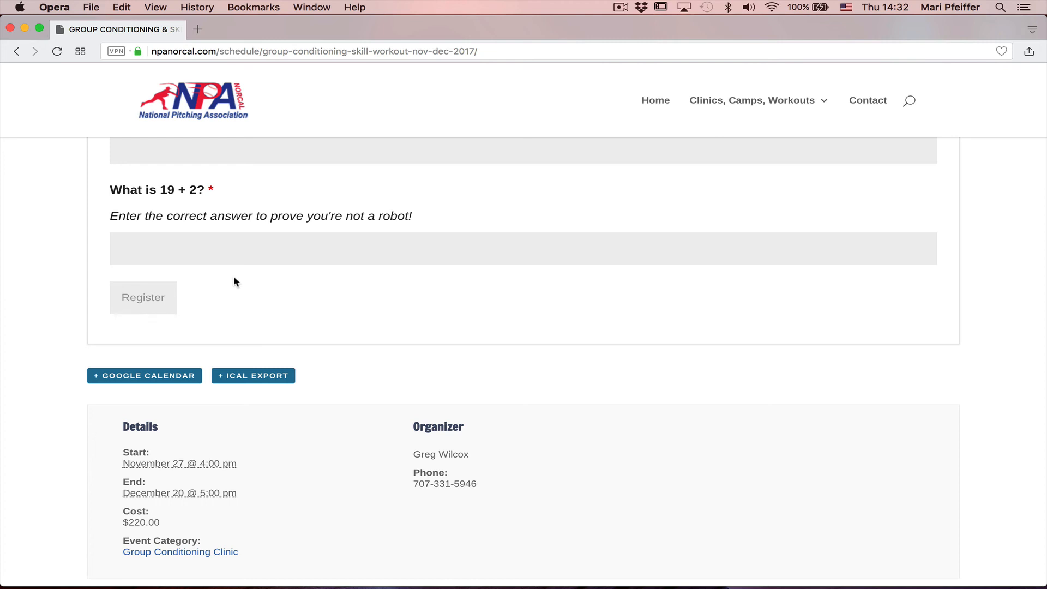
scroll(down, 3)
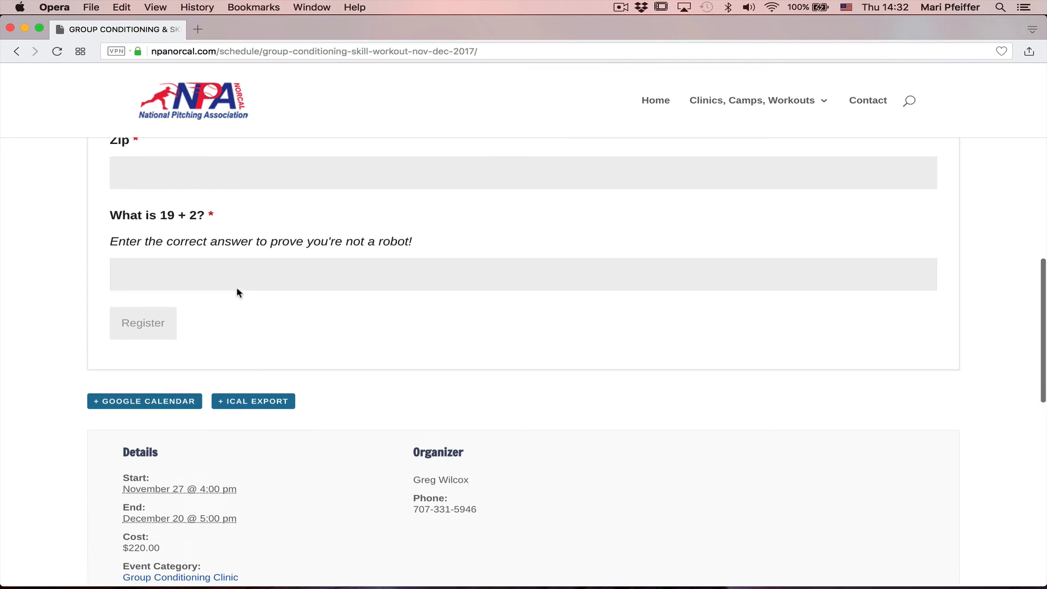